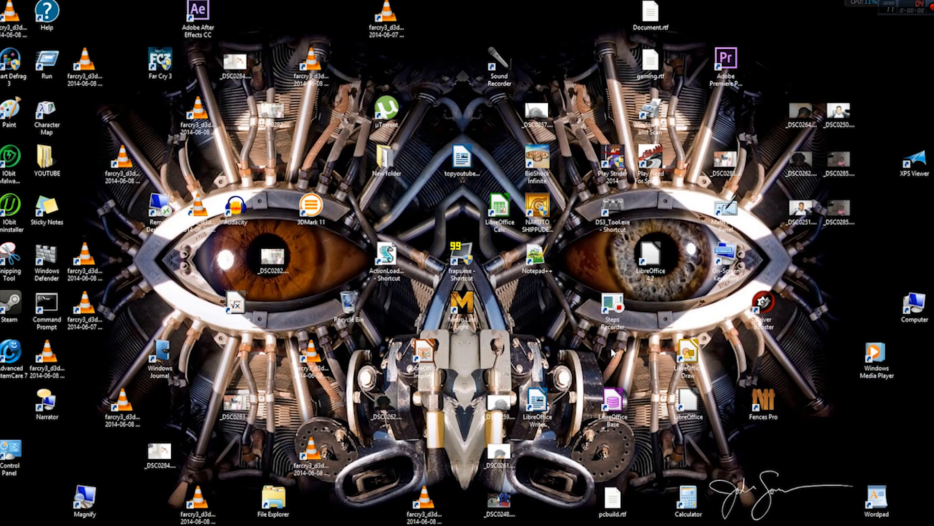
mouse_move(605, 351)
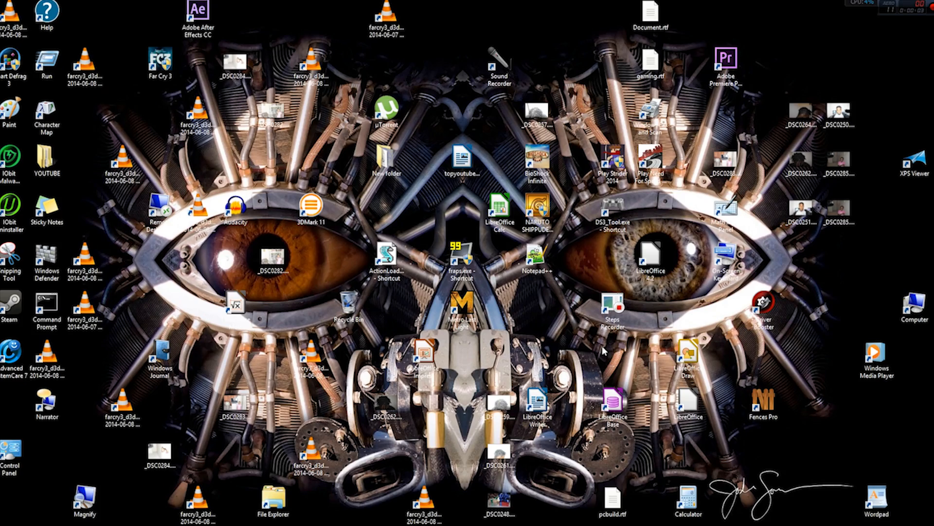
mouse_move(72, 102)
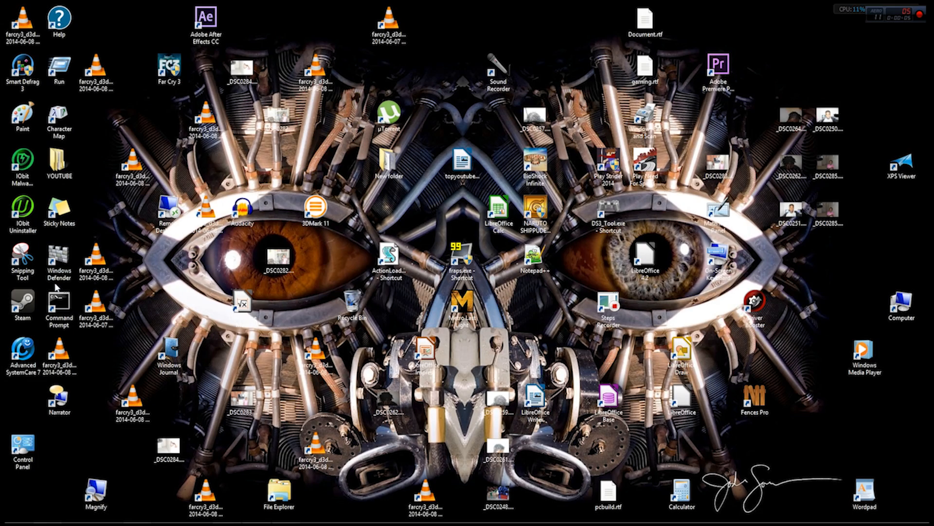
mouse_move(367, 263)
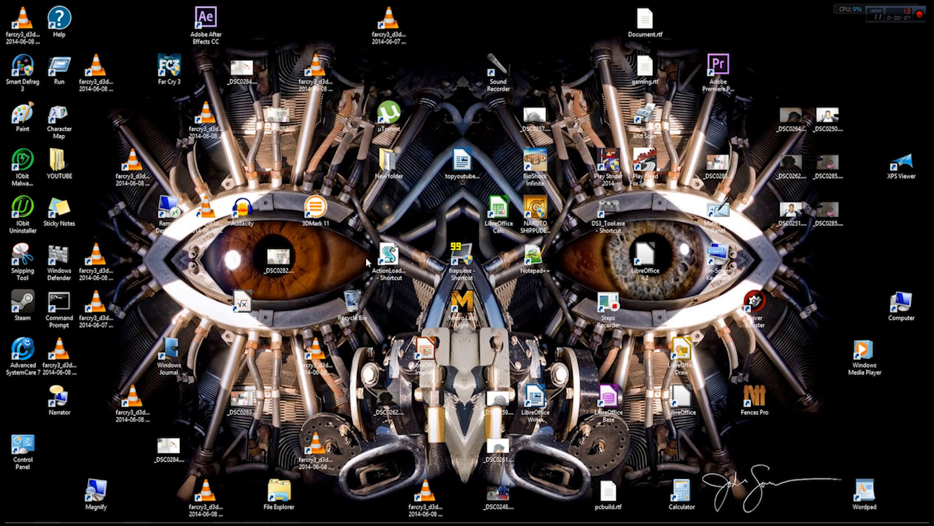
mouse_move(727, 188)
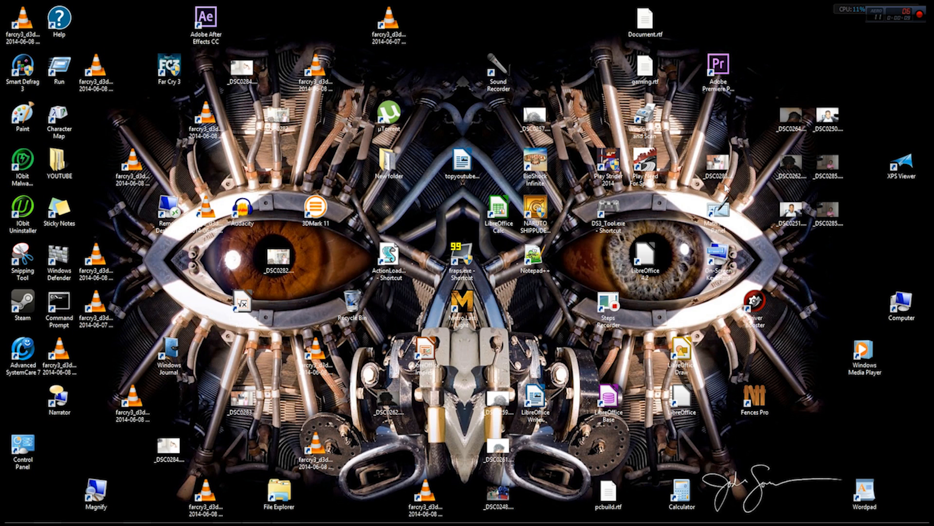
mouse_move(359, 261)
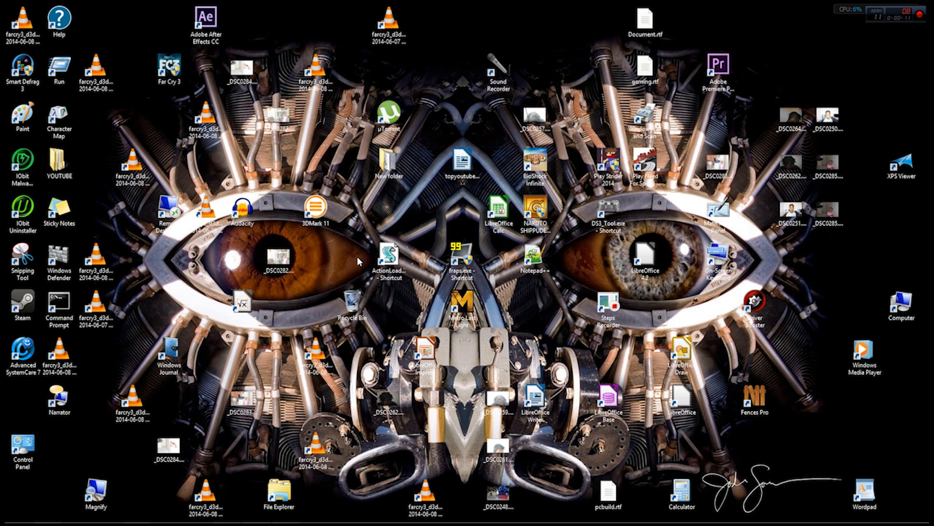
mouse_move(328, 324)
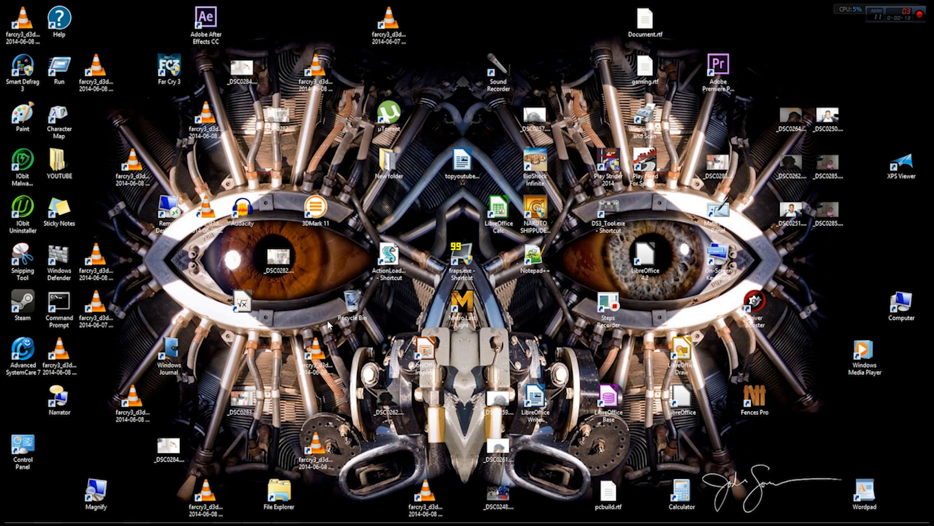
Start downloading the 27.85 MB Fences Pro FREE.zip from its MediaFire page
left_click(276, 492)
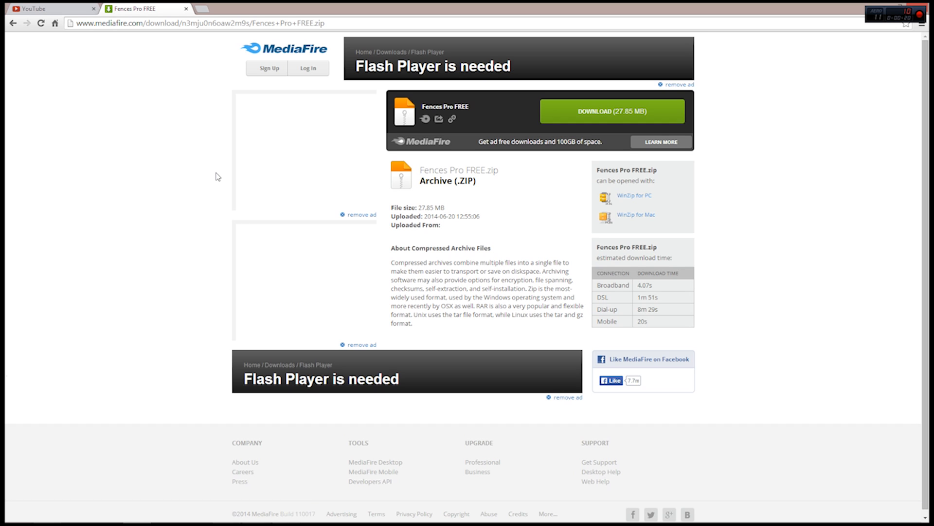
mouse_move(189, 125)
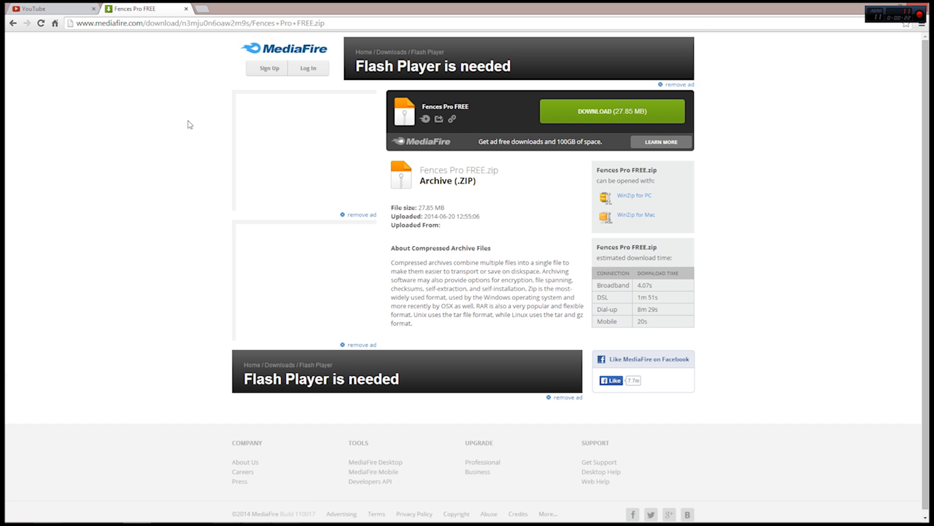
mouse_move(298, 194)
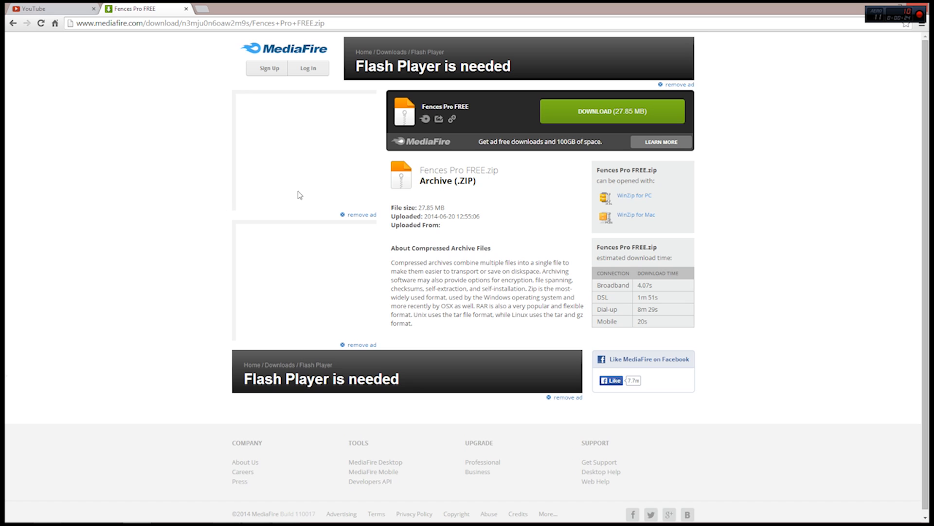
mouse_move(385, 89)
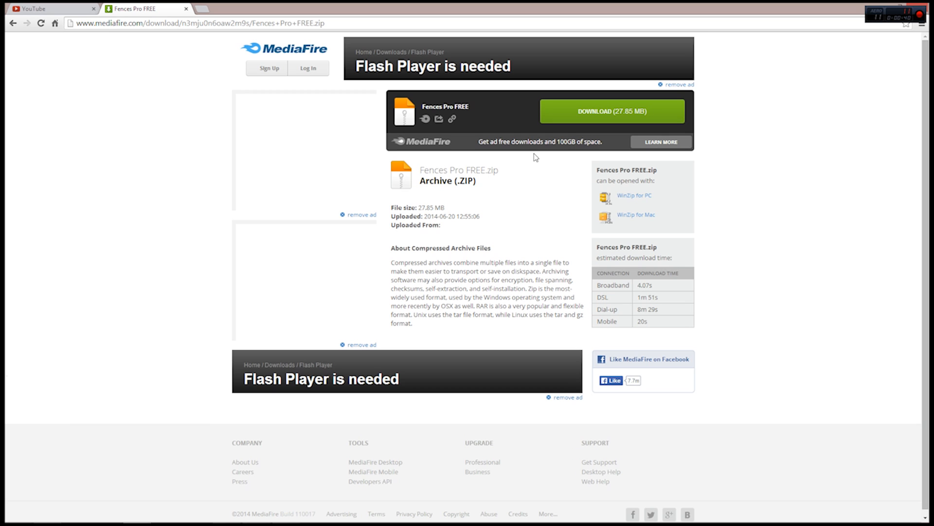
mouse_move(71, 516)
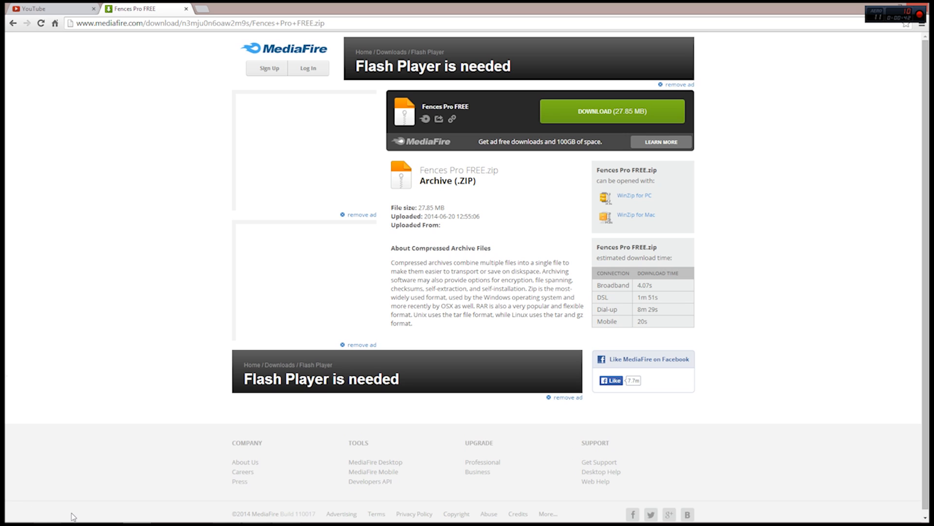
mouse_move(632, 196)
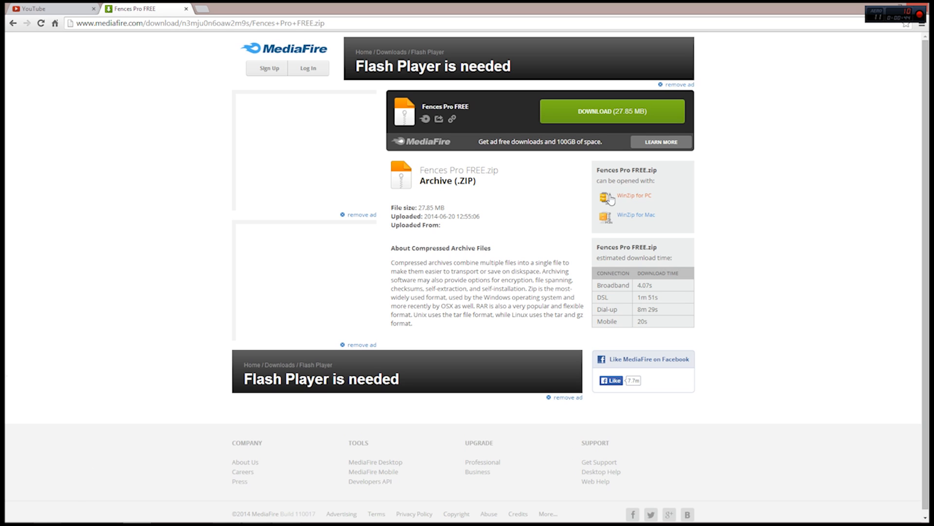
mouse_move(675, 190)
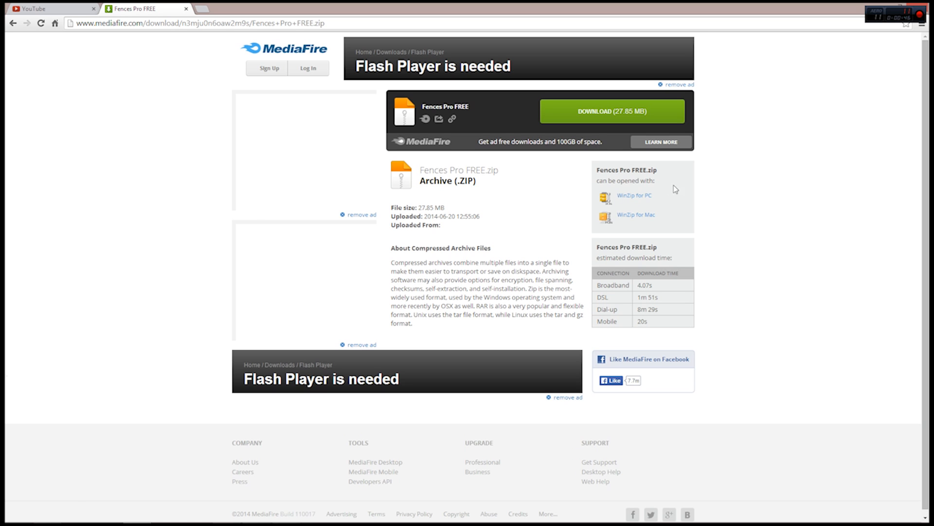
mouse_move(868, 12)
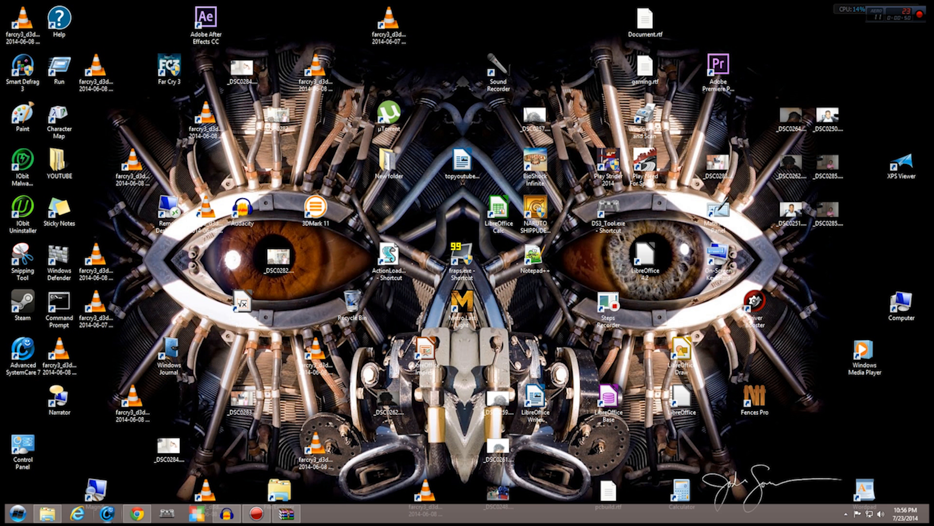
Open Fences Pro FREE.zip in WinRAR, check the install instructions, and enter the Crack folder
double_click(756, 399)
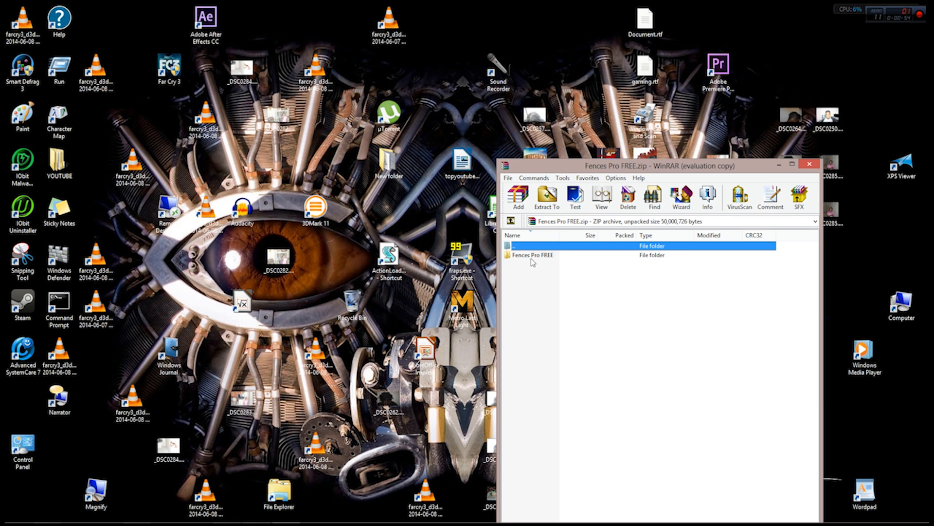
double_click(533, 255)
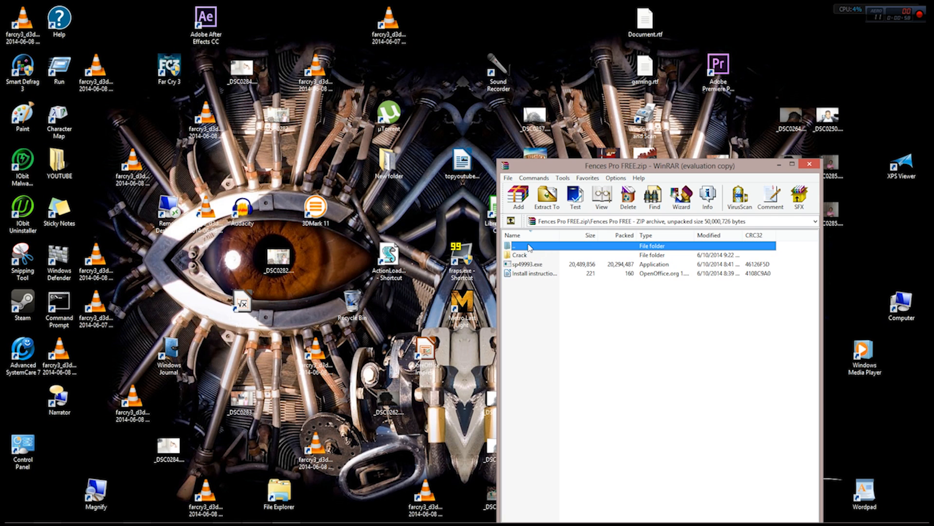
mouse_move(534, 271)
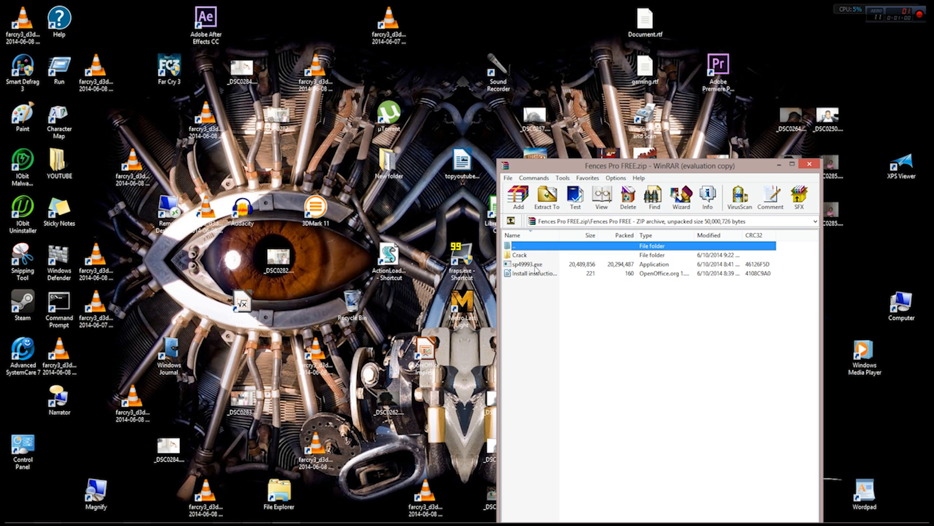
left_click(535, 273)
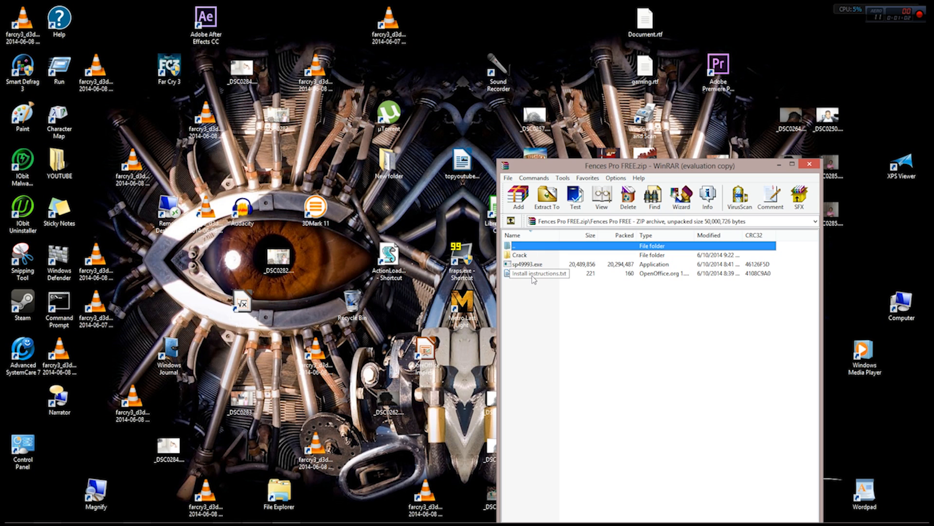
left_click(539, 273)
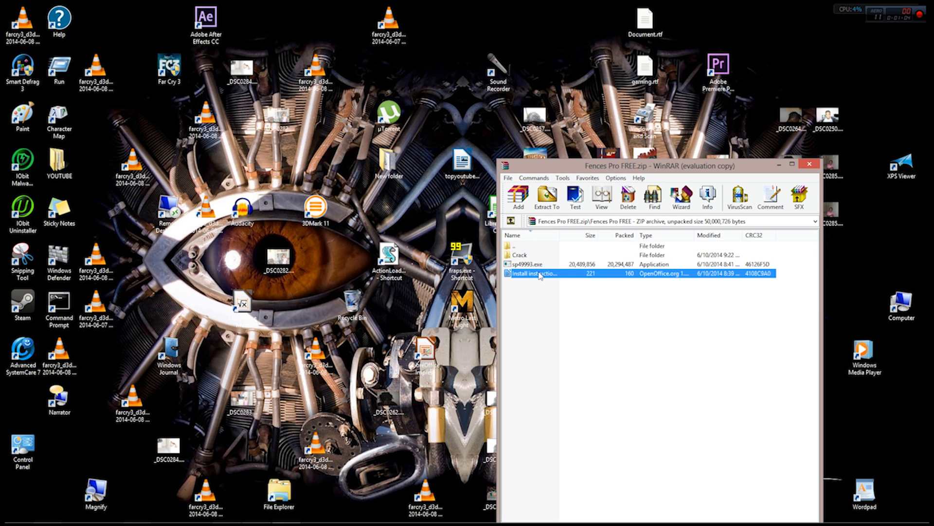
double_click(521, 255)
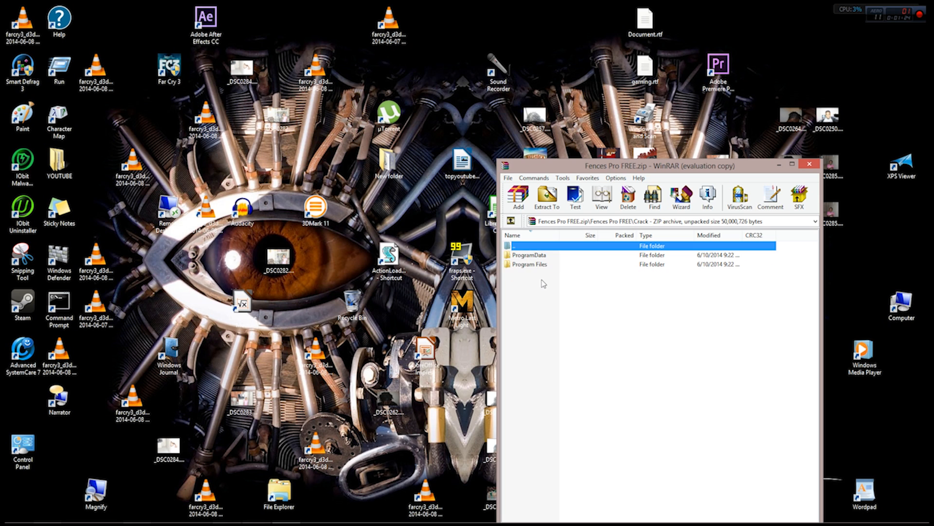
Select the ProgramData and Program Files folders inside the archive's Crack folder
left_click(529, 263)
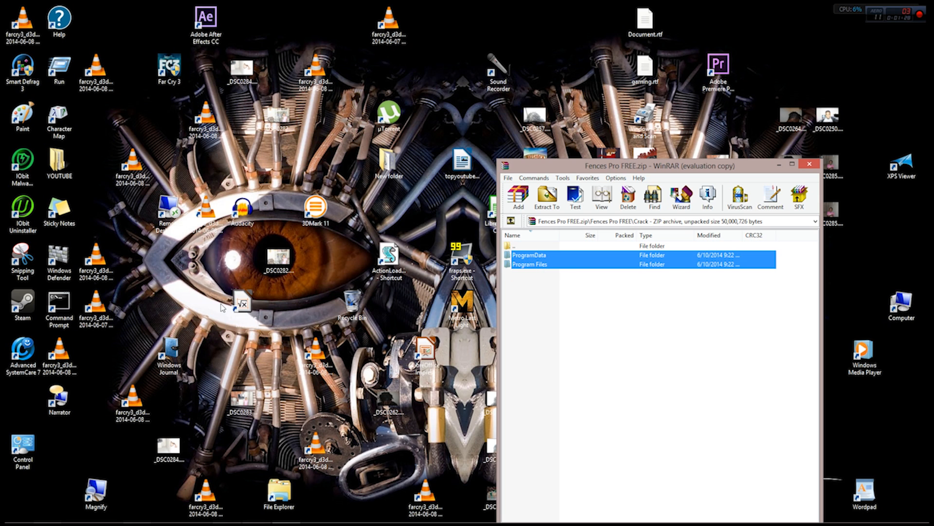
mouse_move(545, 275)
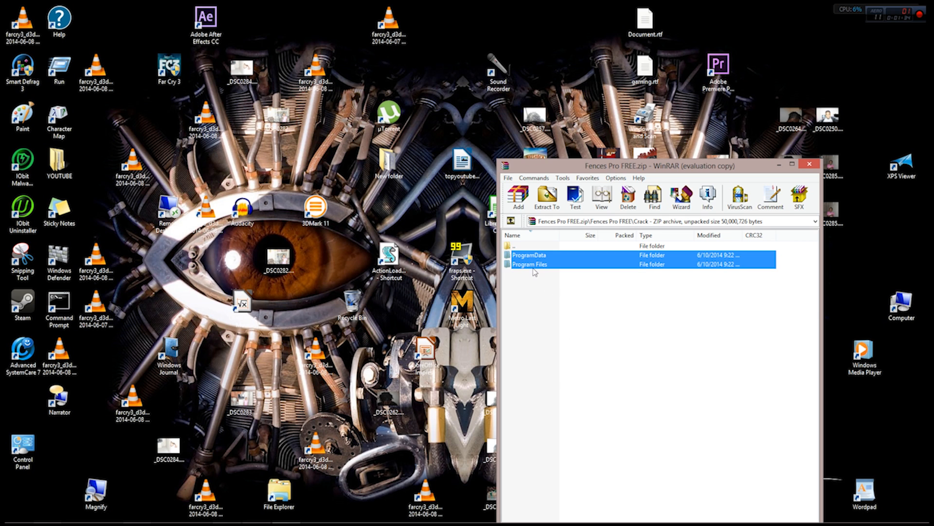
mouse_move(554, 296)
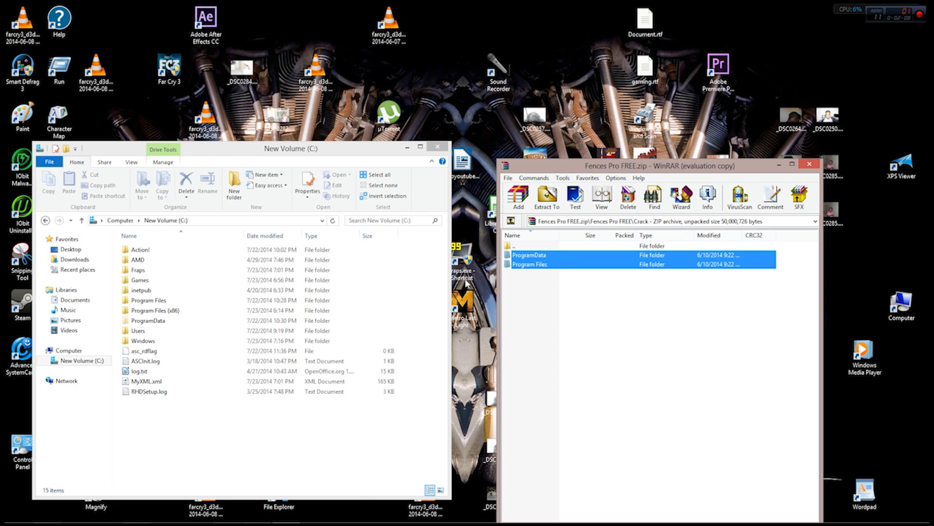
mouse_move(561, 318)
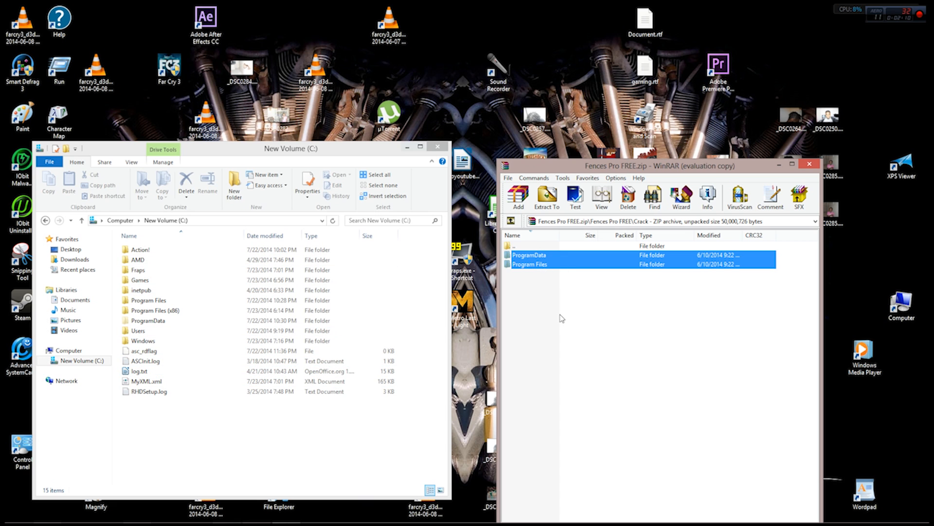
Return to the archive's top level and close the WinRAR window
left_click(438, 147)
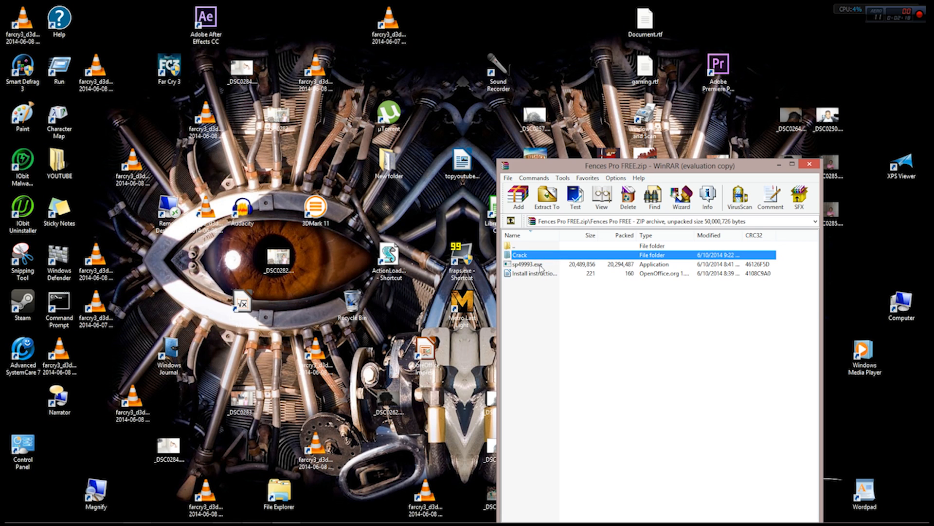
mouse_move(560, 289)
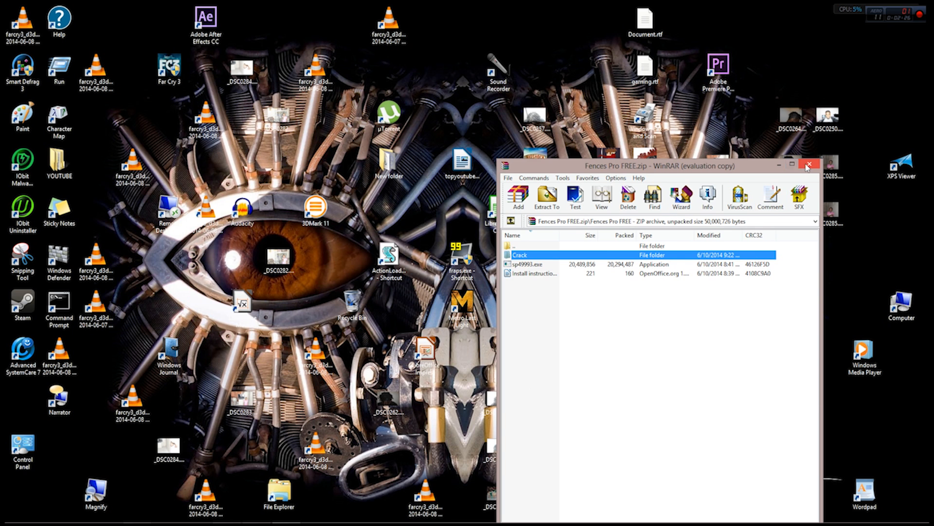
left_click(808, 164)
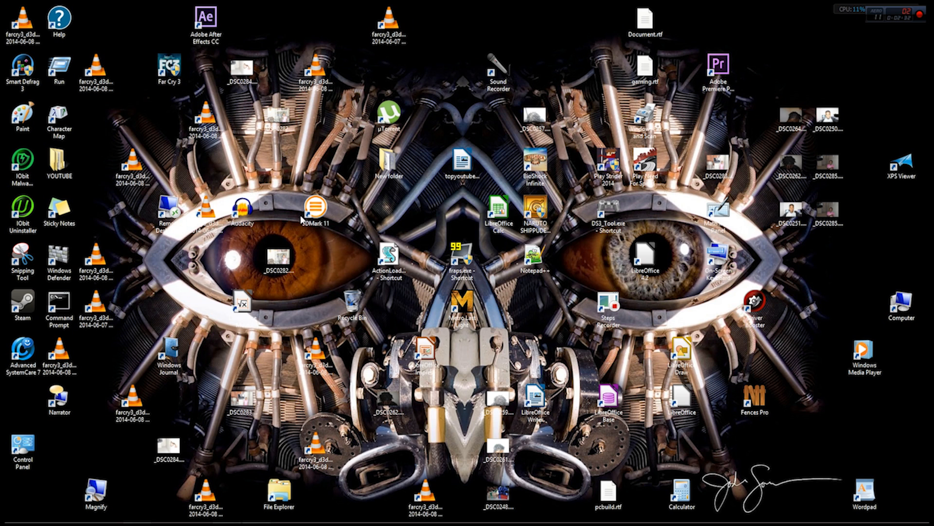
Draw a new fence on an empty area of the desktop
left_click(753, 399)
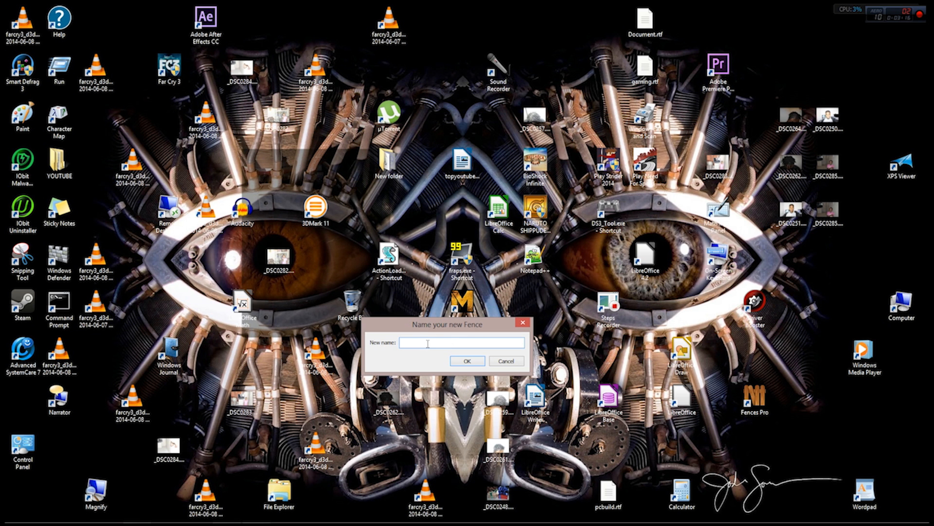
Name the new fence 'games' and add the BioShock Infinite, Metro Last Light and Naruto shortcuts
type("games")
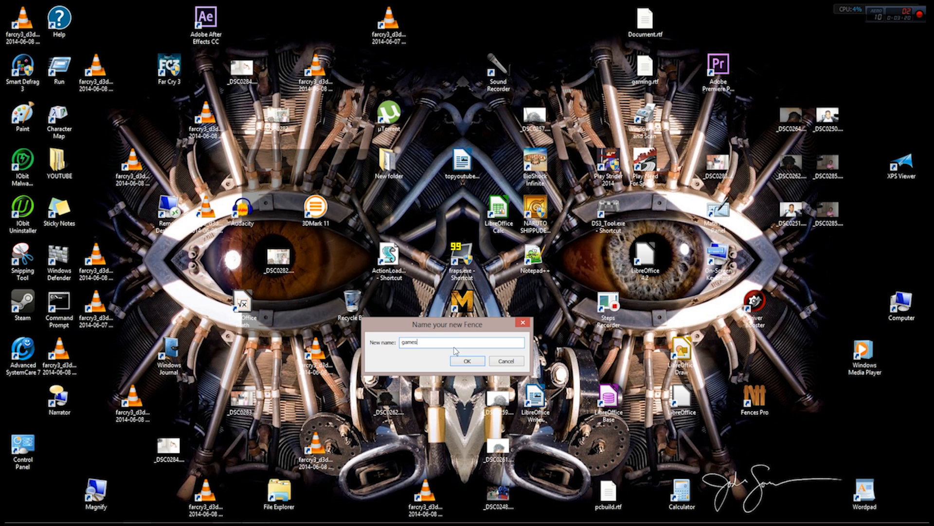
left_click(467, 361)
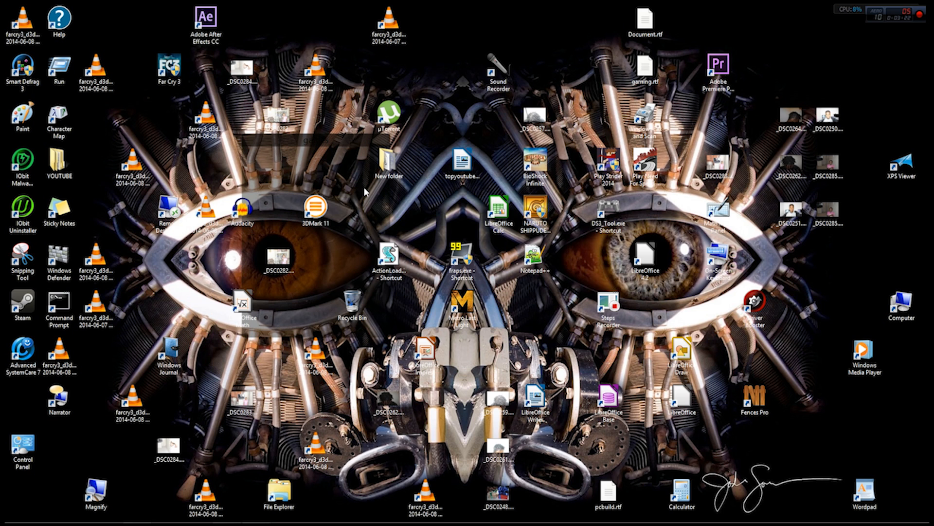
mouse_move(298, 159)
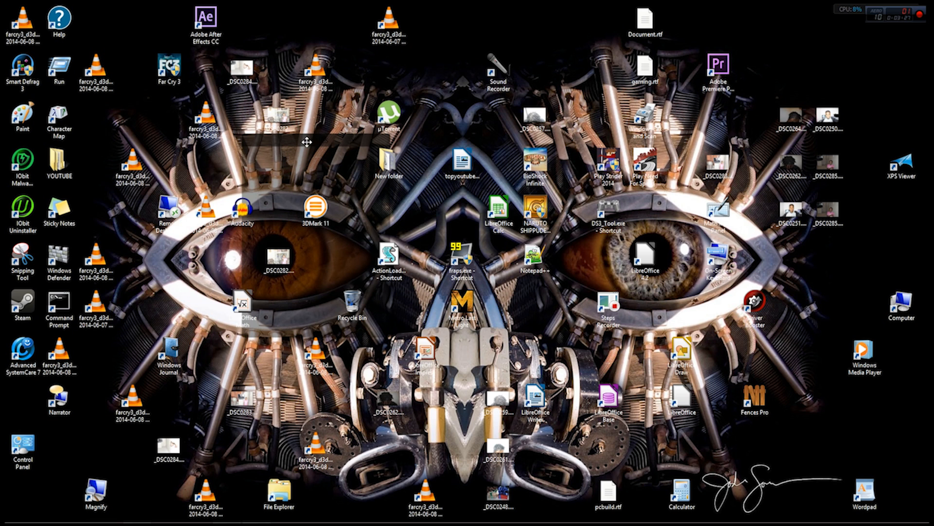
left_click(535, 209)
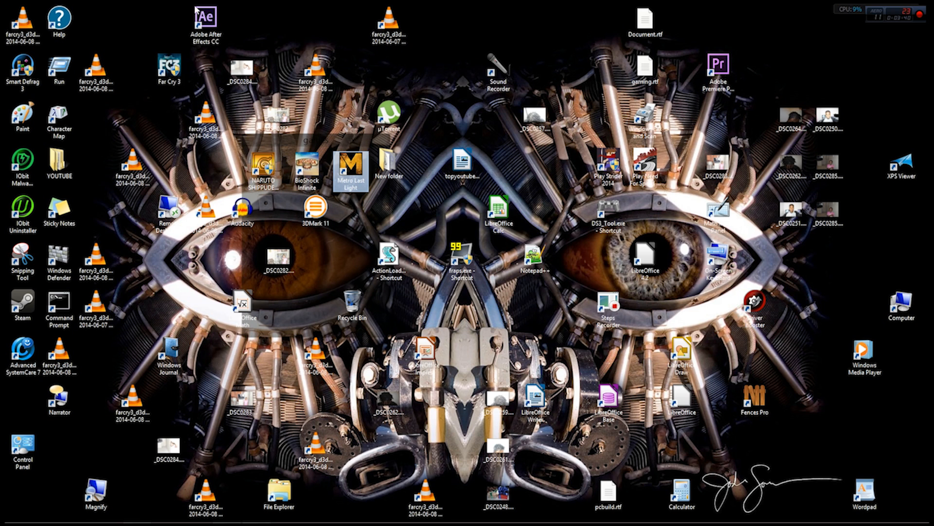
mouse_move(438, 171)
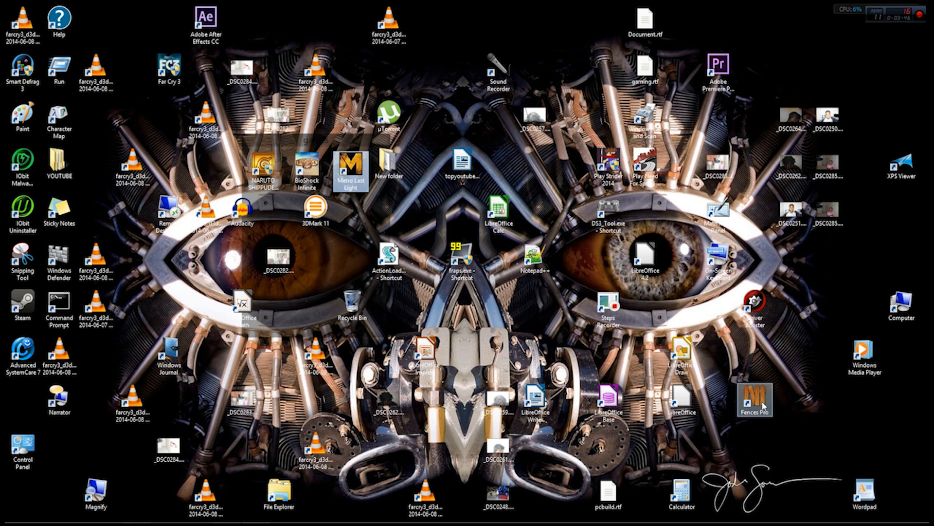
mouse_move(762, 403)
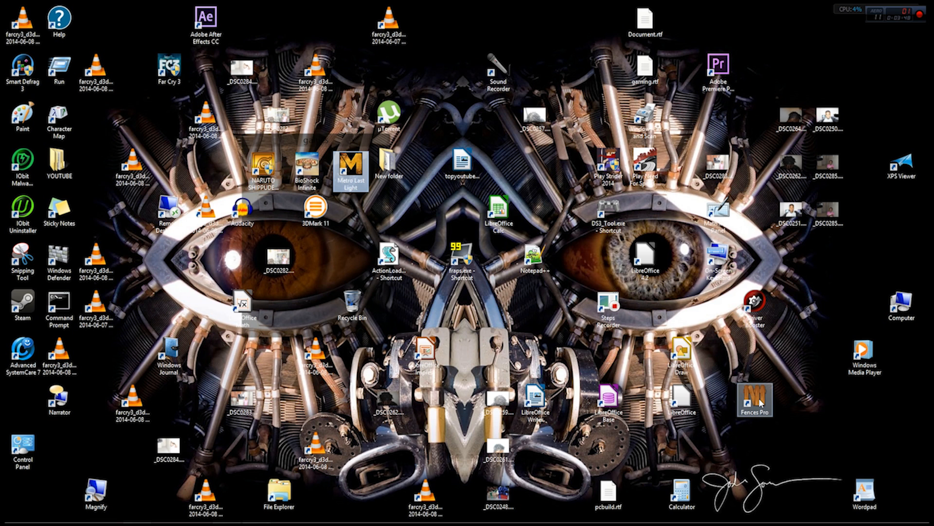
Raise the fence colour intensity in Fences Pro Appearance settings, then close the settings
double_click(754, 396)
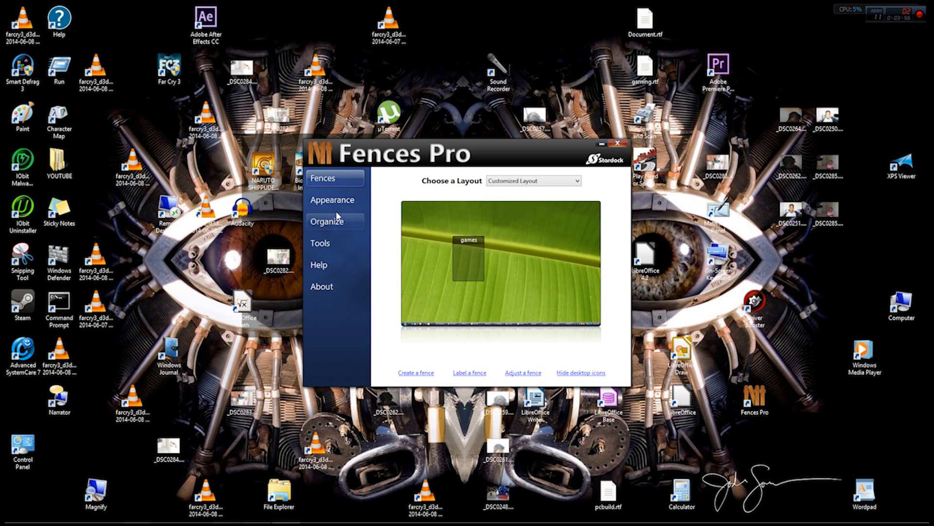
left_click(333, 199)
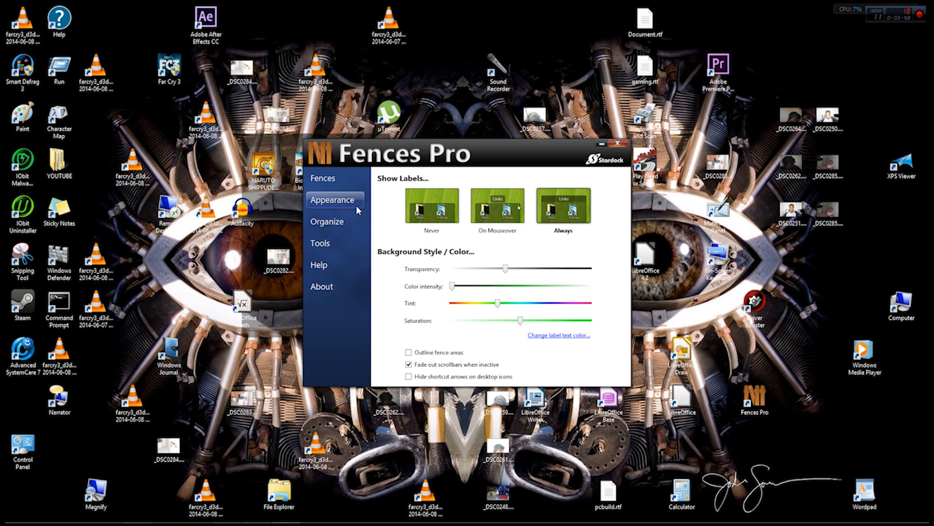
mouse_move(435, 292)
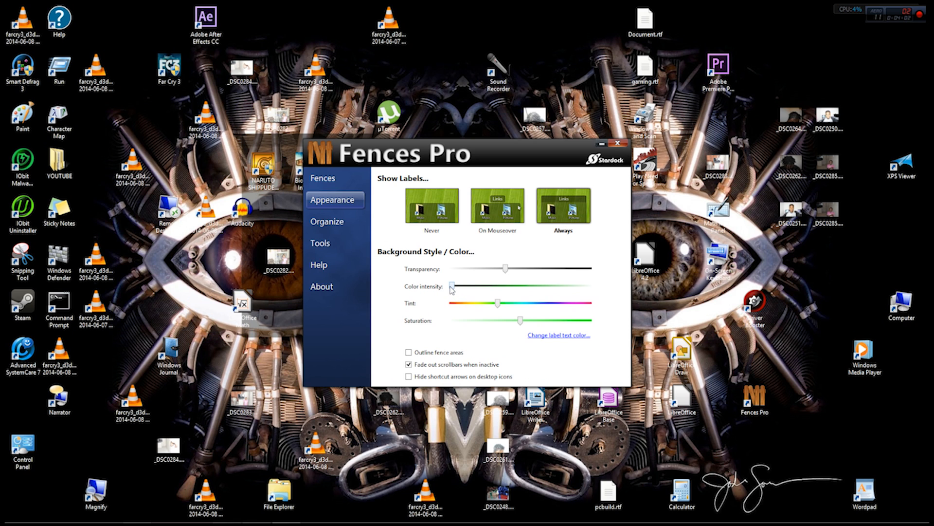
left_click_drag(452, 286, 520, 286)
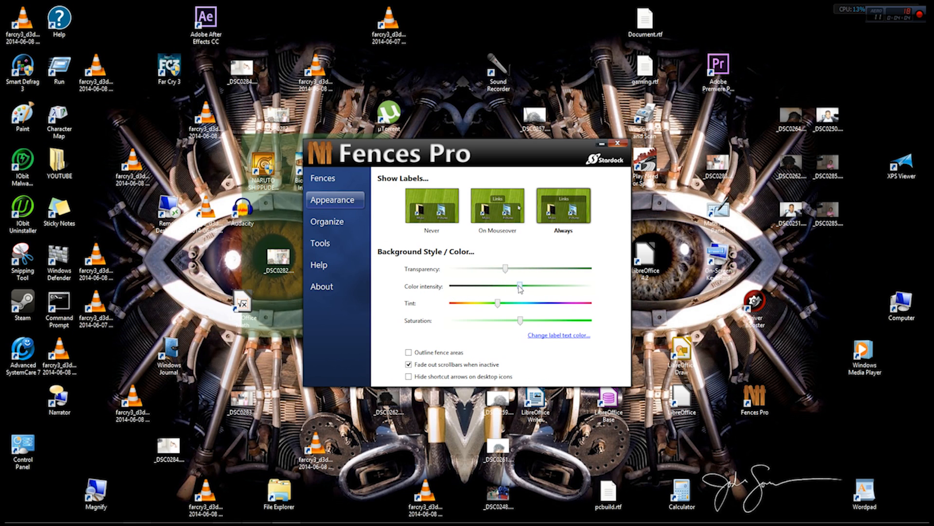
left_click_drag(518, 287, 569, 286)
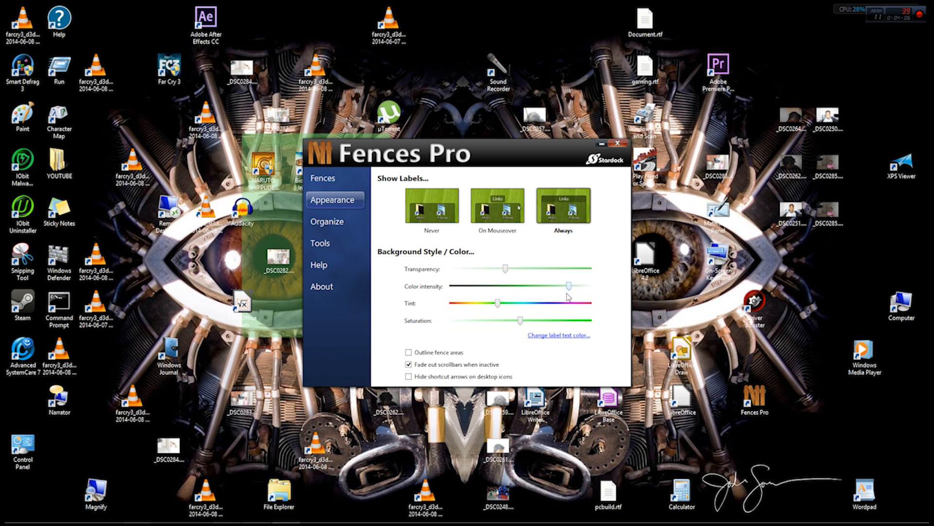
left_click_drag(570, 286, 535, 286)
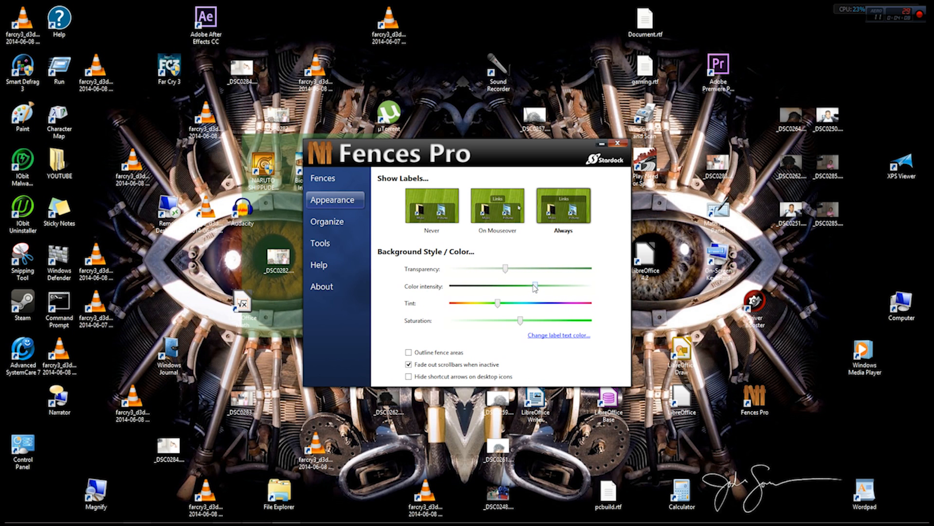
left_click(622, 143)
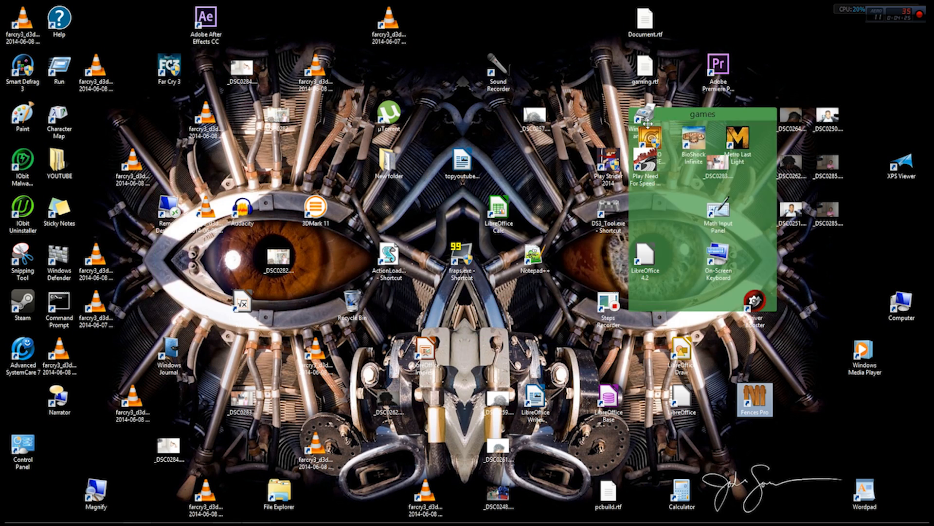
Move the games fence to the desktop centre, enclosing Need For Speed Most Wanted 2012
left_click_drag(703, 113, 375, 182)
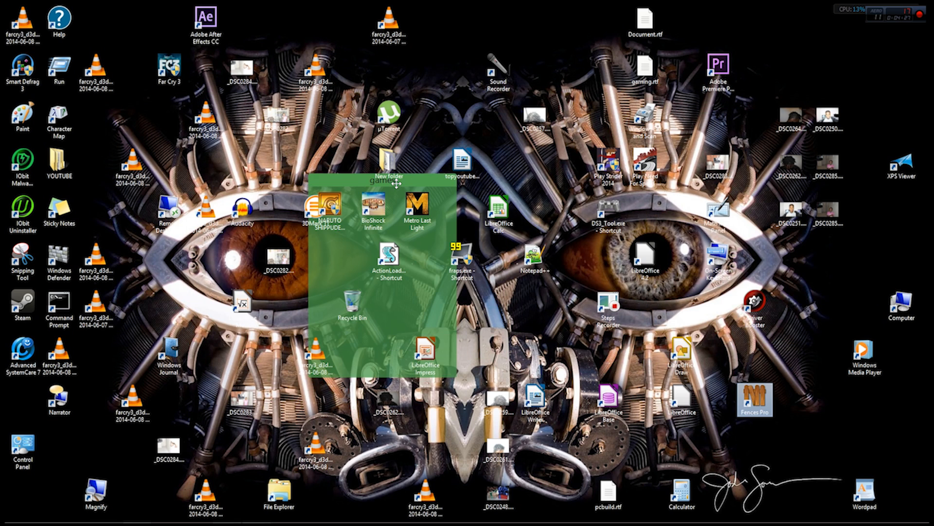
left_click_drag(388, 182, 302, 156)
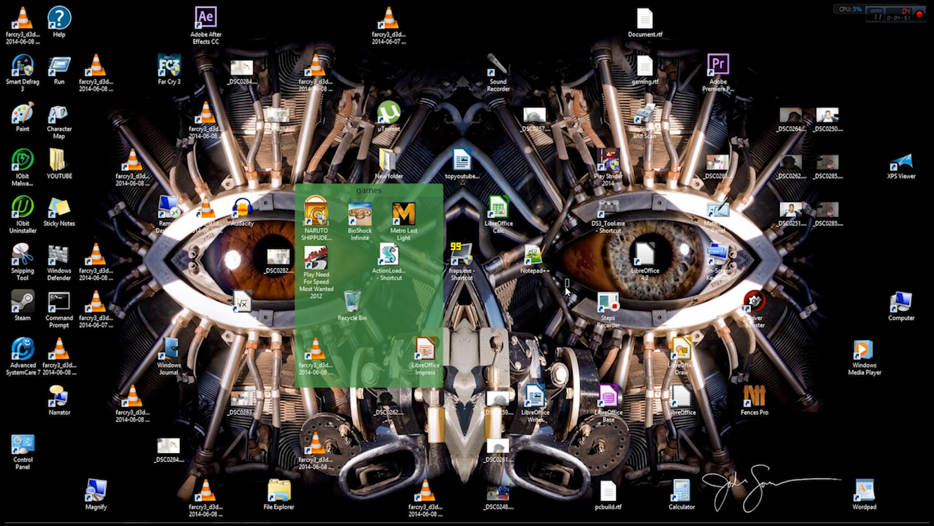
left_click(606, 300)
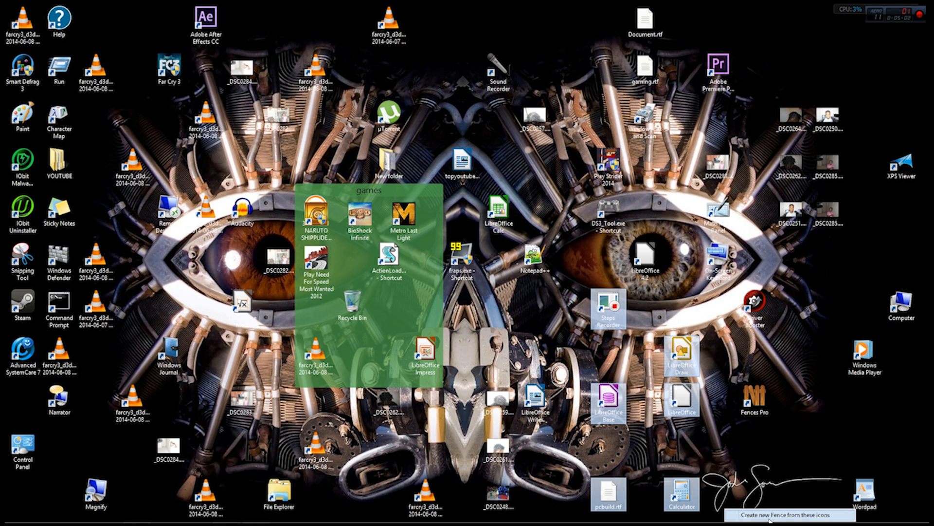
Create a fence from the selected icons and name it 'others'
left_click(784, 514)
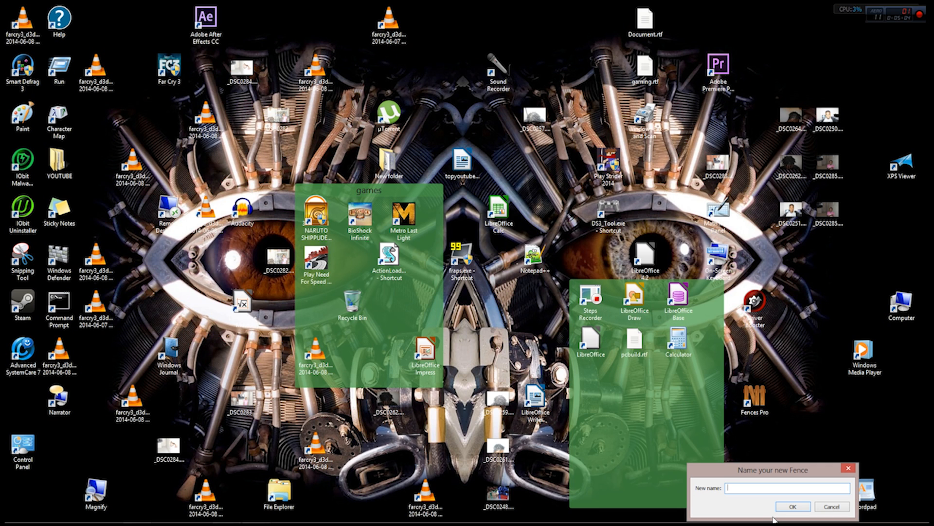
mouse_move(607, 337)
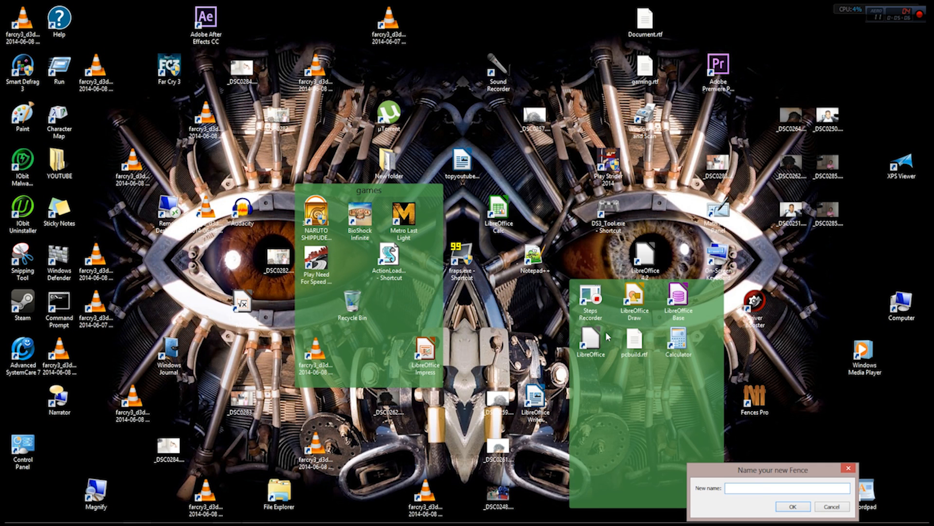
left_click(786, 488)
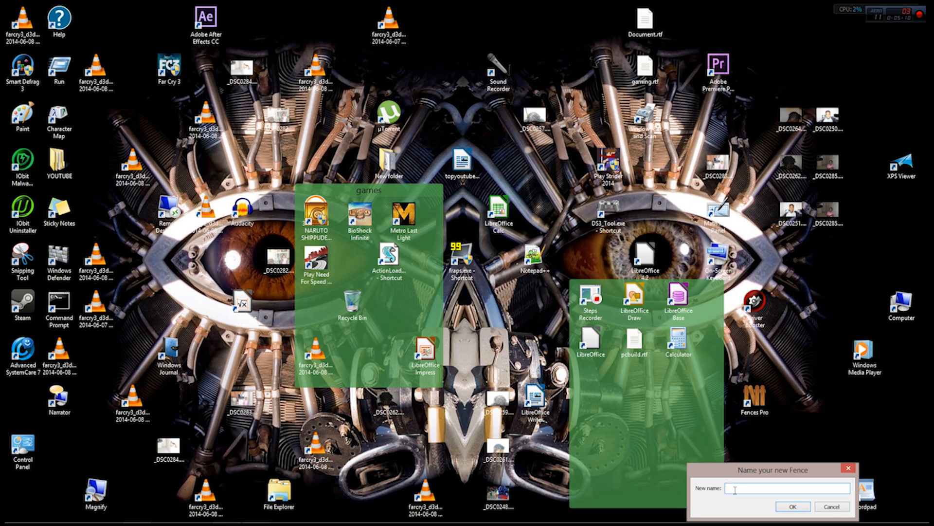
type("others")
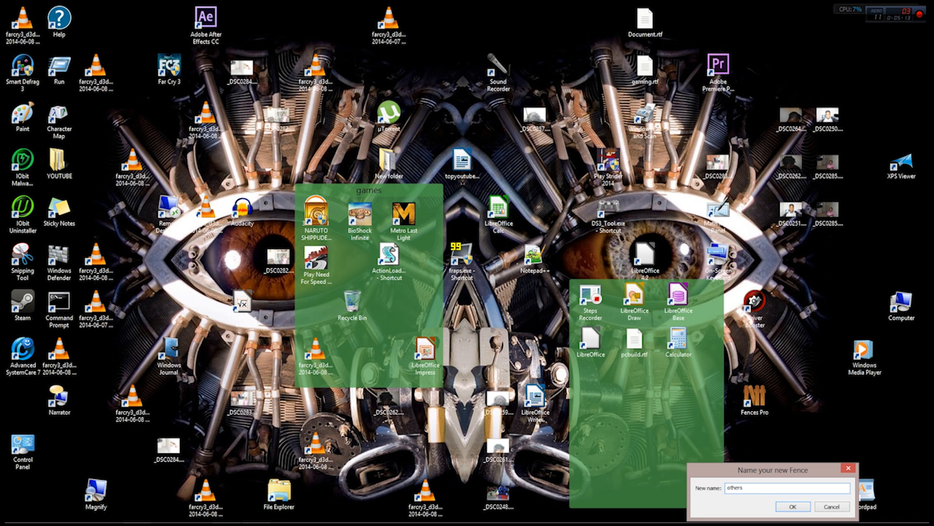
left_click(791, 506)
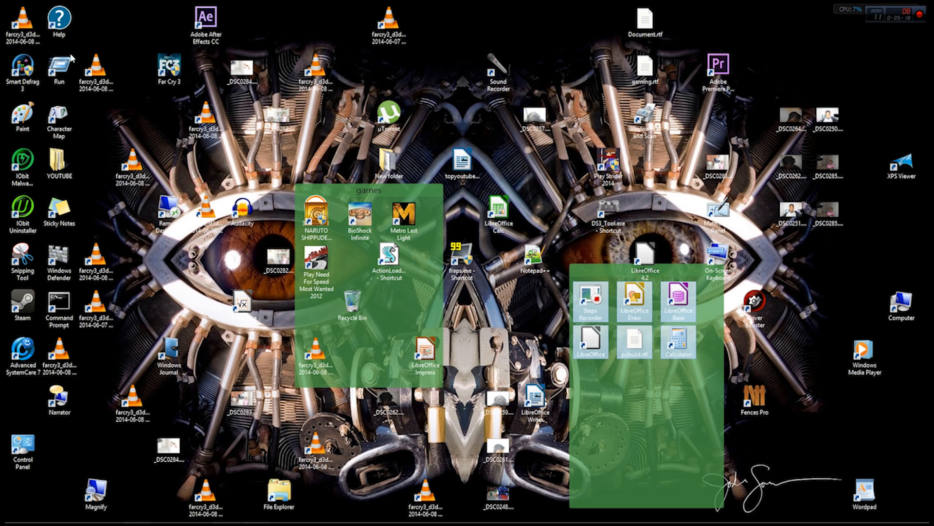
mouse_move(337, 137)
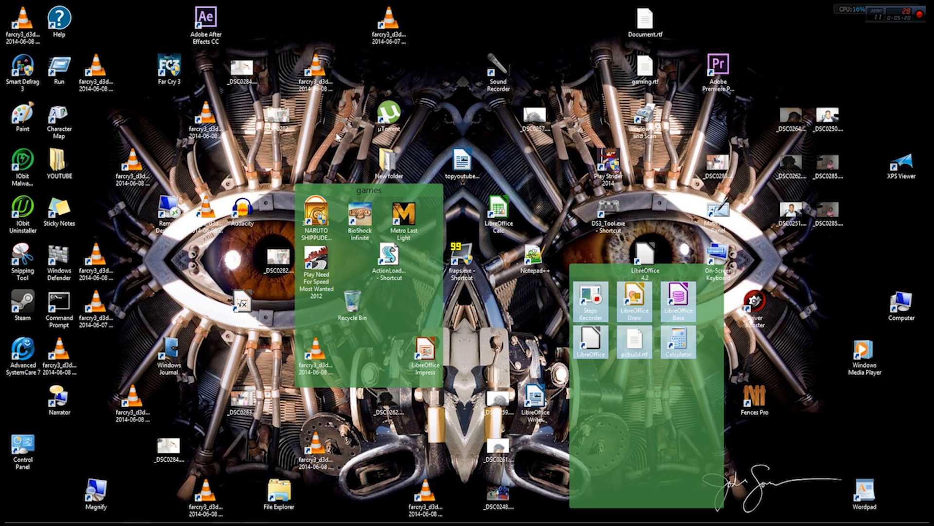
mouse_move(194, 205)
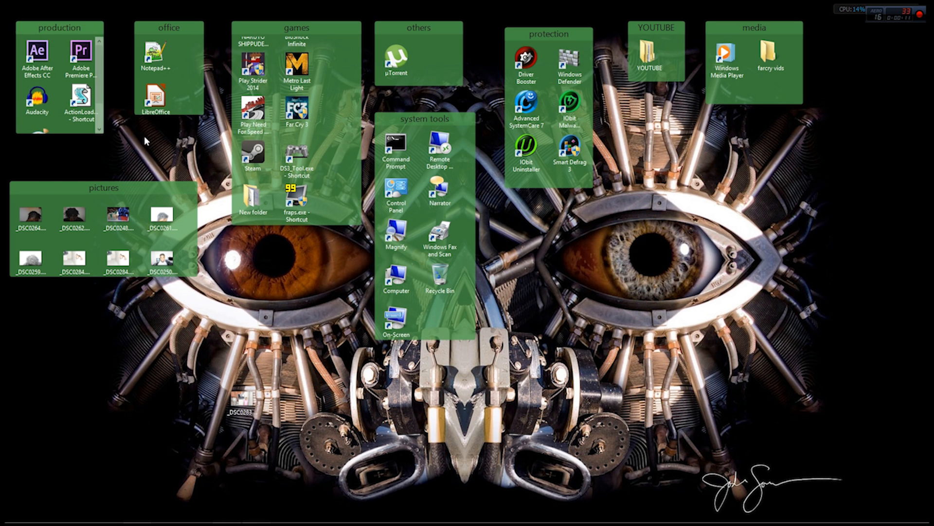
Arrange the labeled fences, moving the protection fence to the right edge and back, and reopen settings
left_click(81, 98)
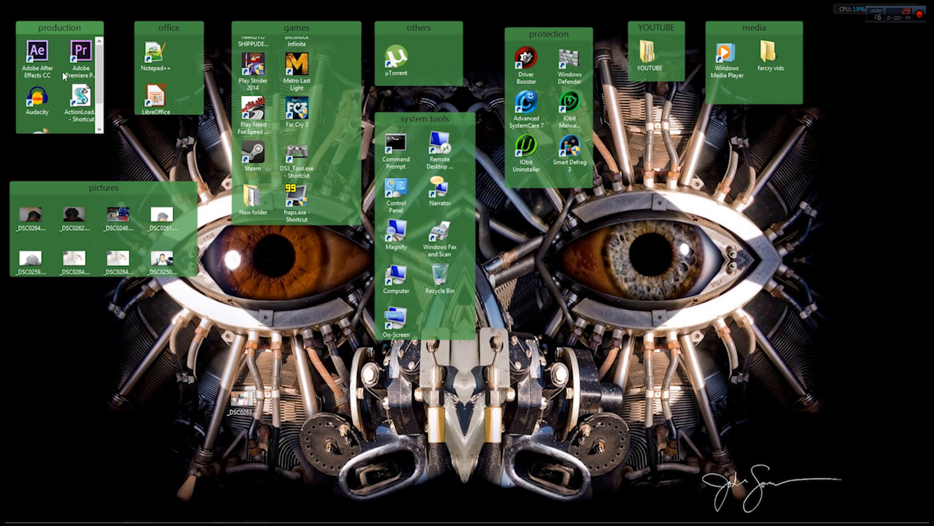
left_click(79, 56)
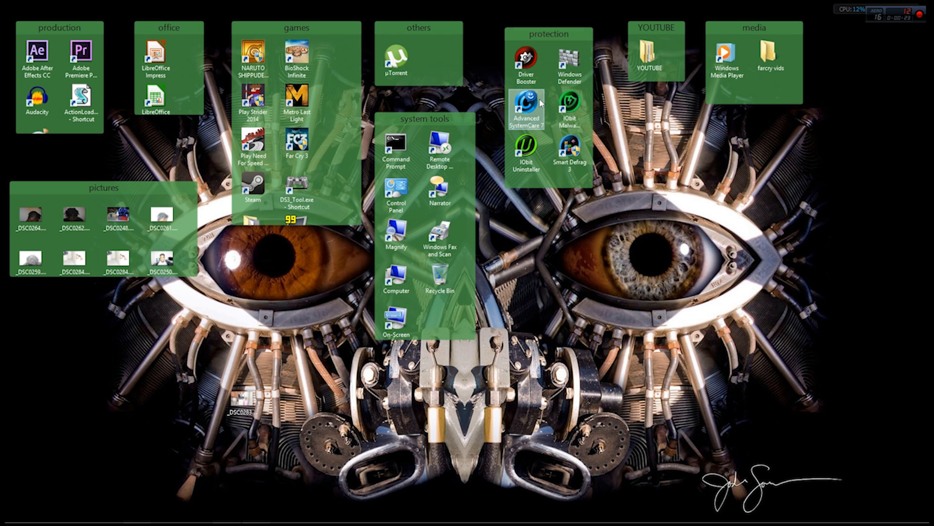
left_click_drag(549, 33, 888, 263)
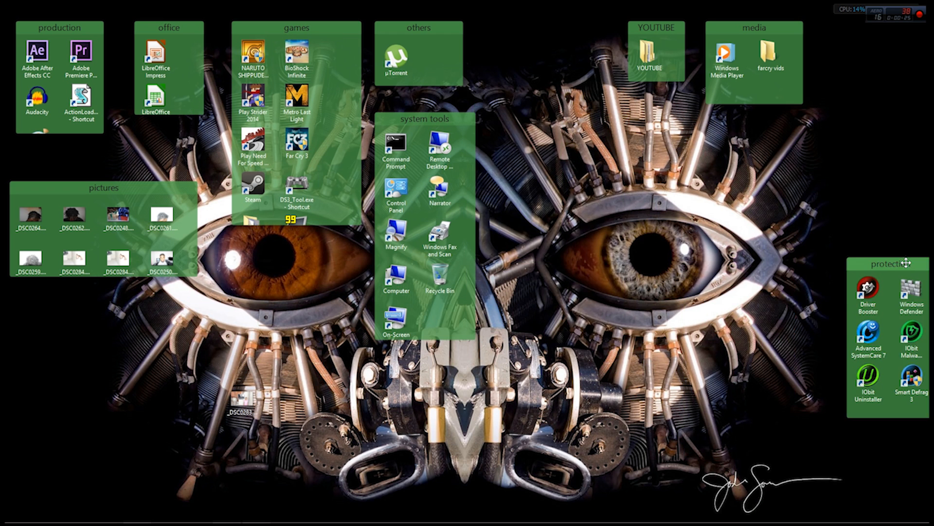
left_click_drag(903, 263, 623, 146)
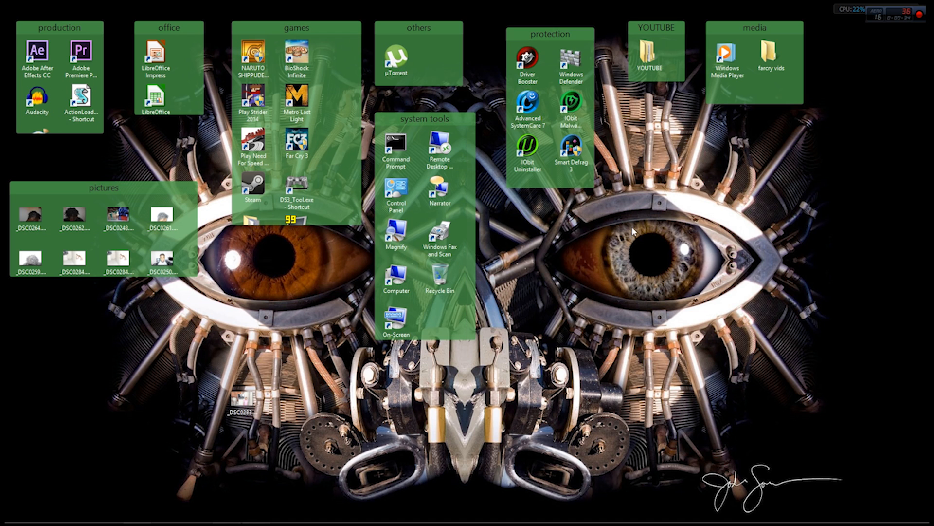
left_click(119, 262)
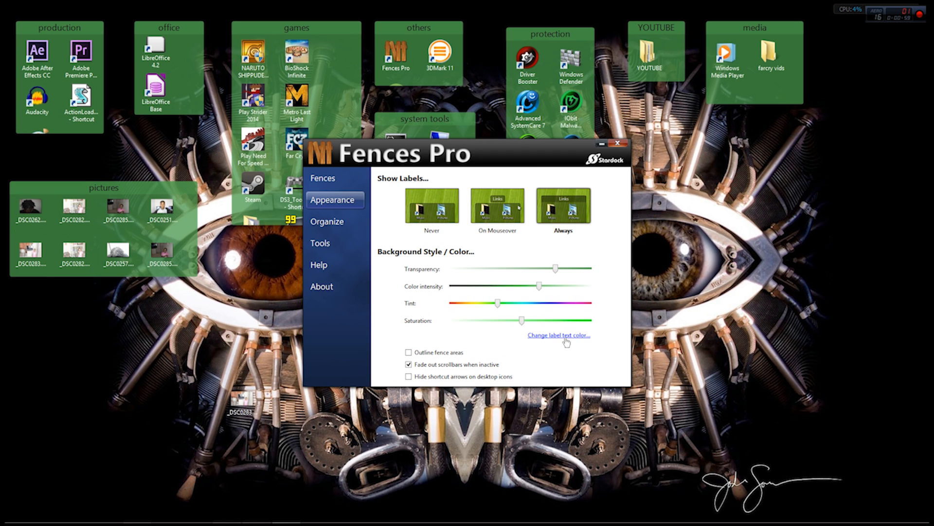
Set the fence label text color to yellow in the Color dialog
left_click(558, 335)
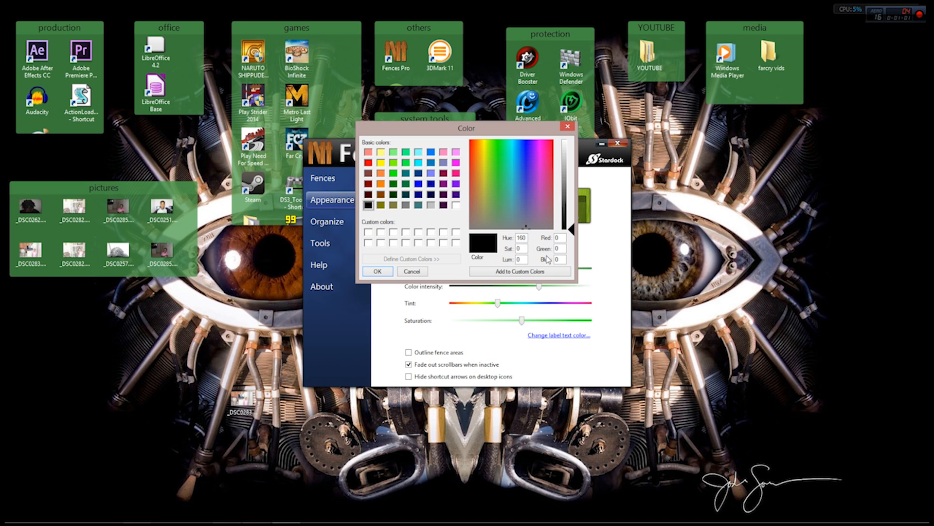
mouse_move(414, 176)
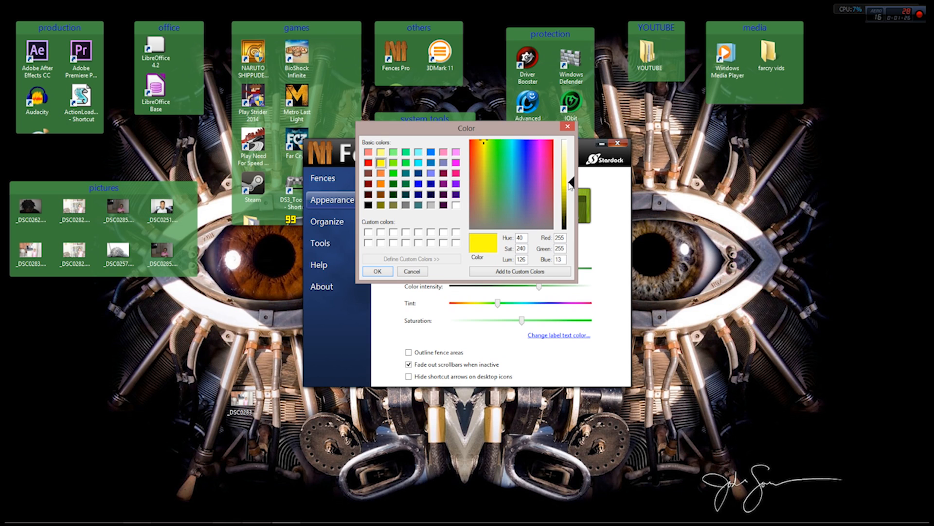
left_click(377, 271)
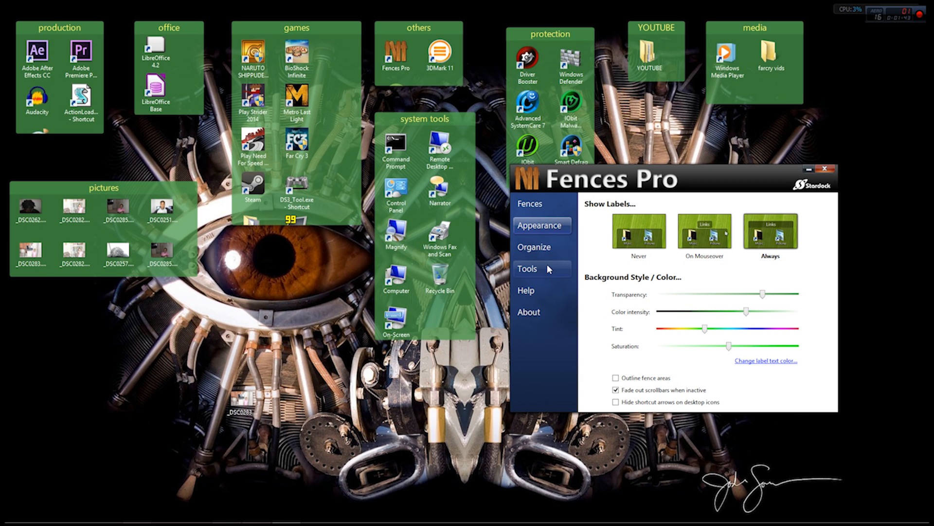
Enable the Images organize rule and target it at the pictures fence
left_click(534, 247)
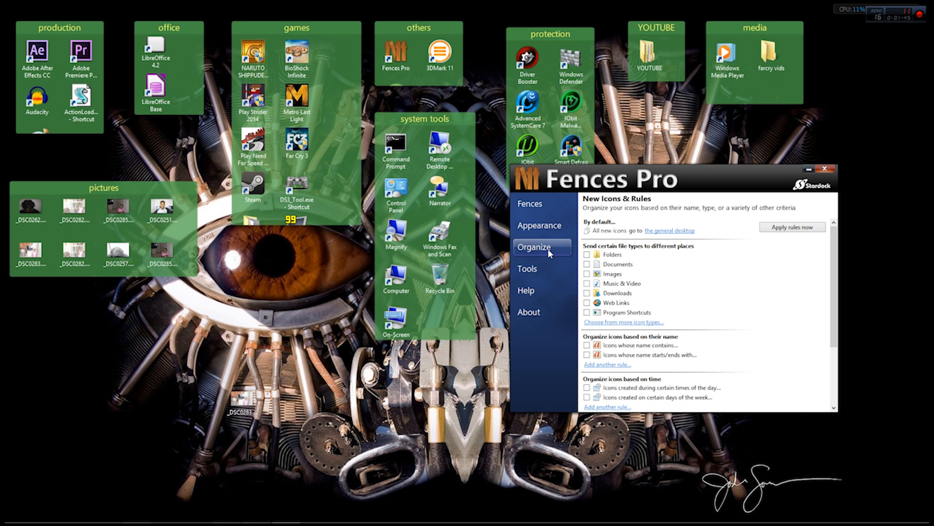
mouse_move(568, 260)
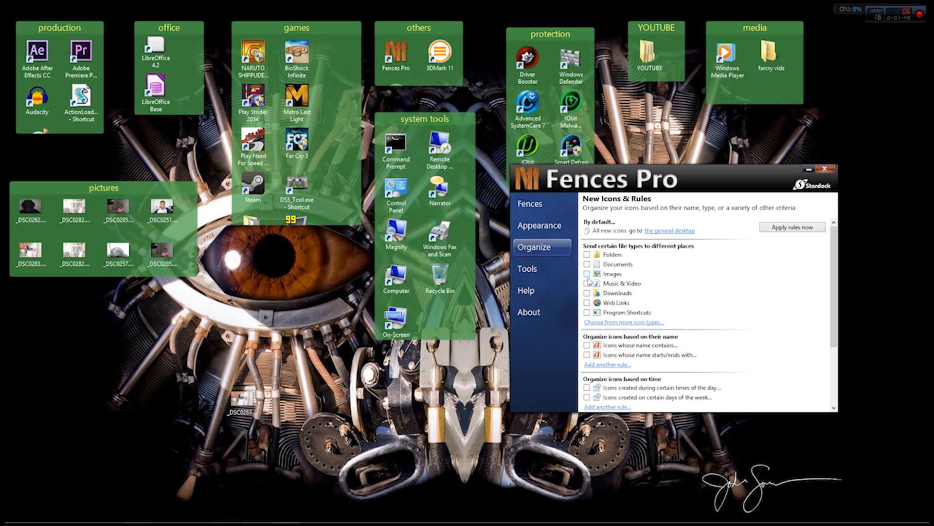
left_click(587, 273)
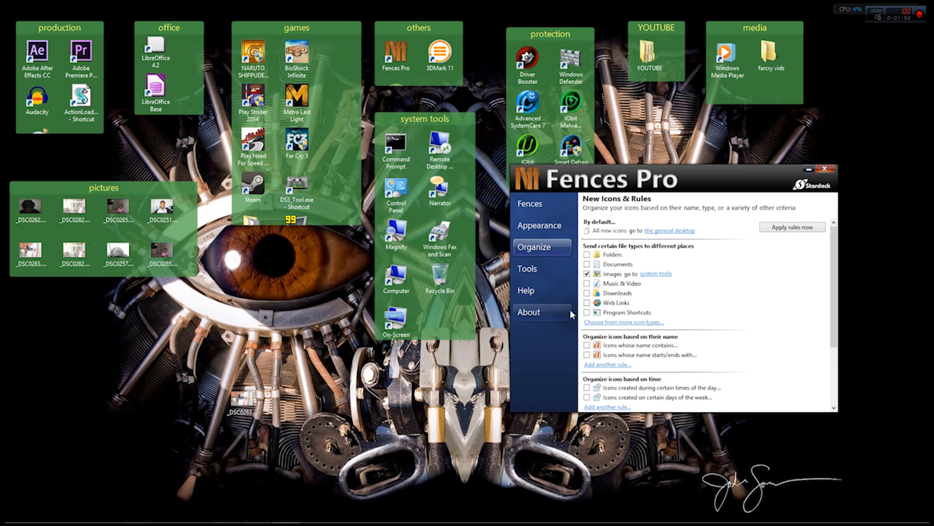
mouse_move(669, 280)
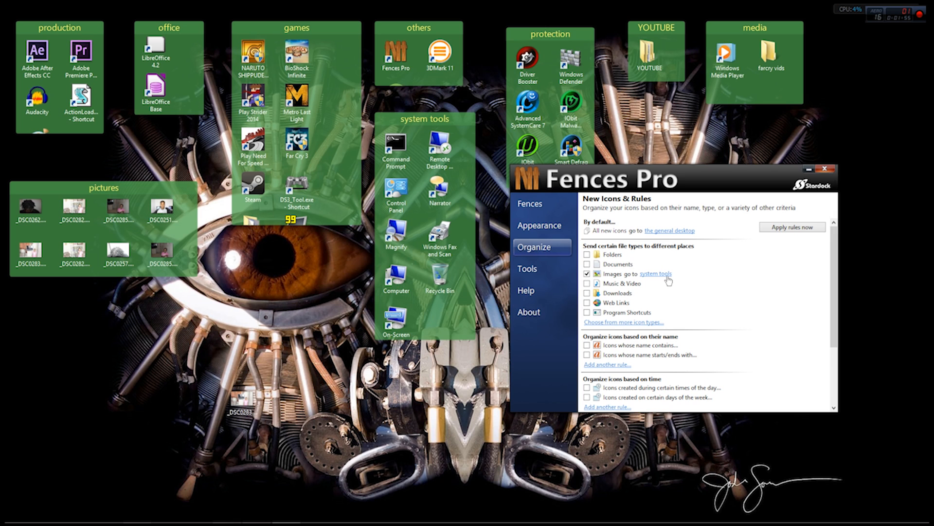
left_click(655, 273)
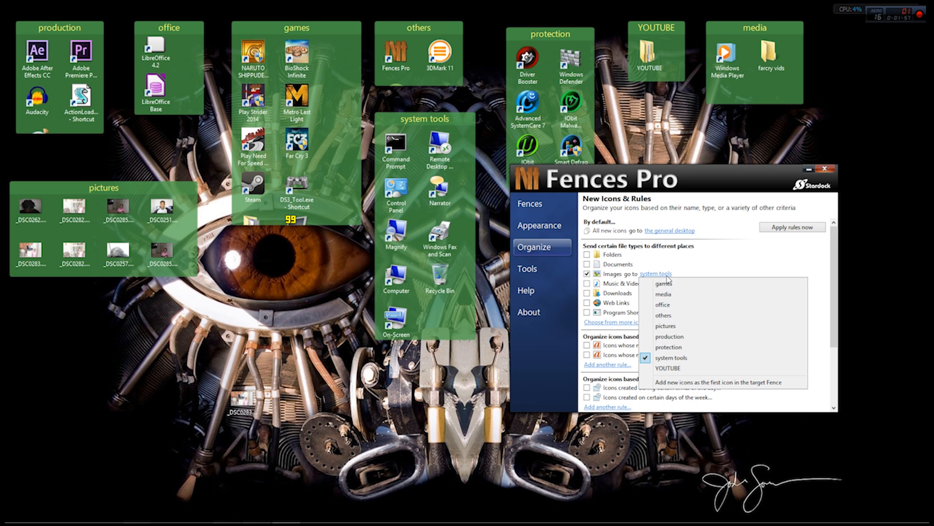
mouse_move(666, 326)
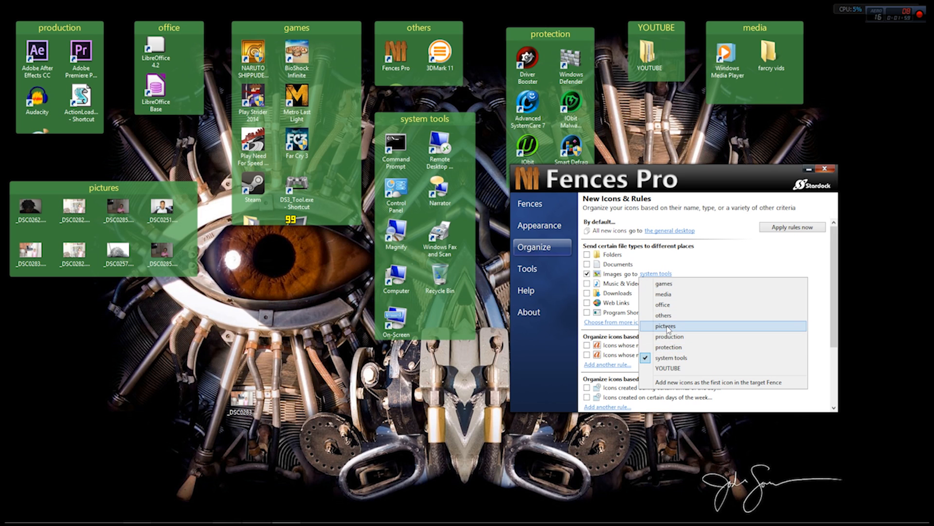
left_click(665, 326)
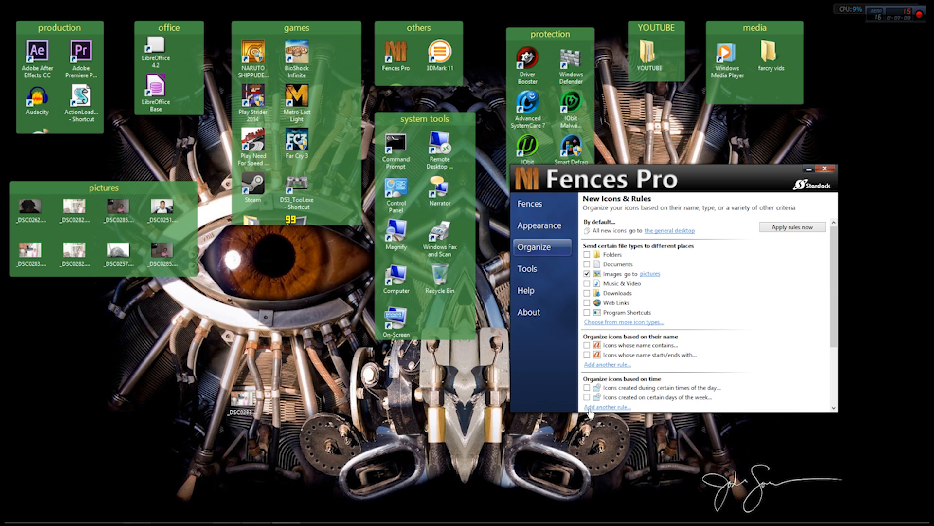
Choose Customized Layout as the fence layout
left_click(530, 203)
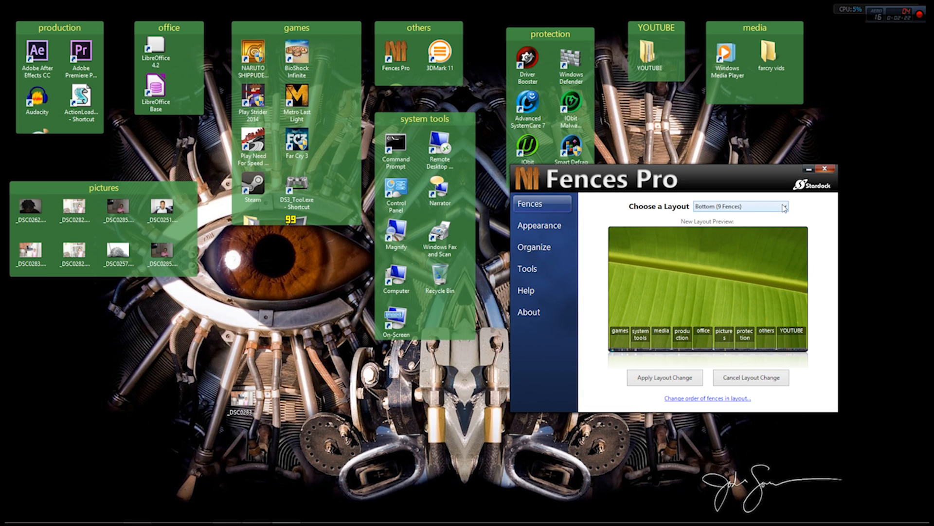
left_click(784, 206)
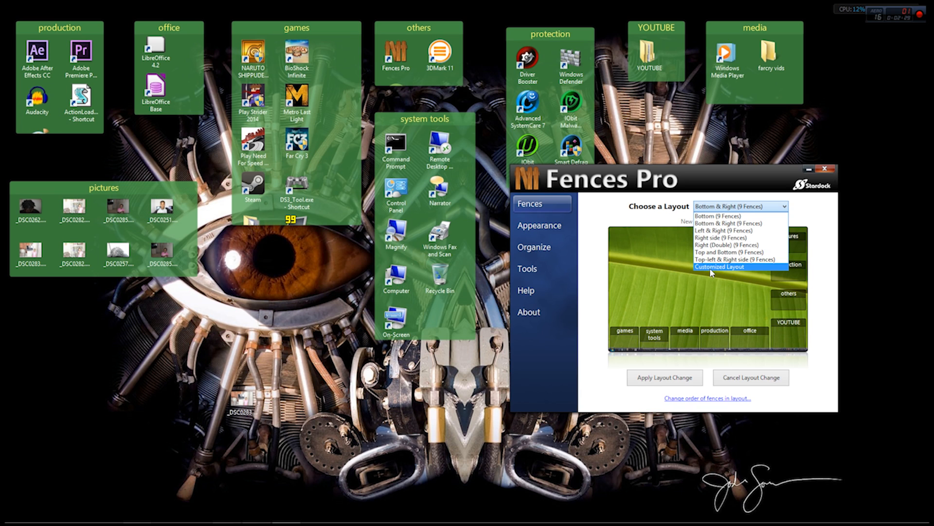
left_click(719, 267)
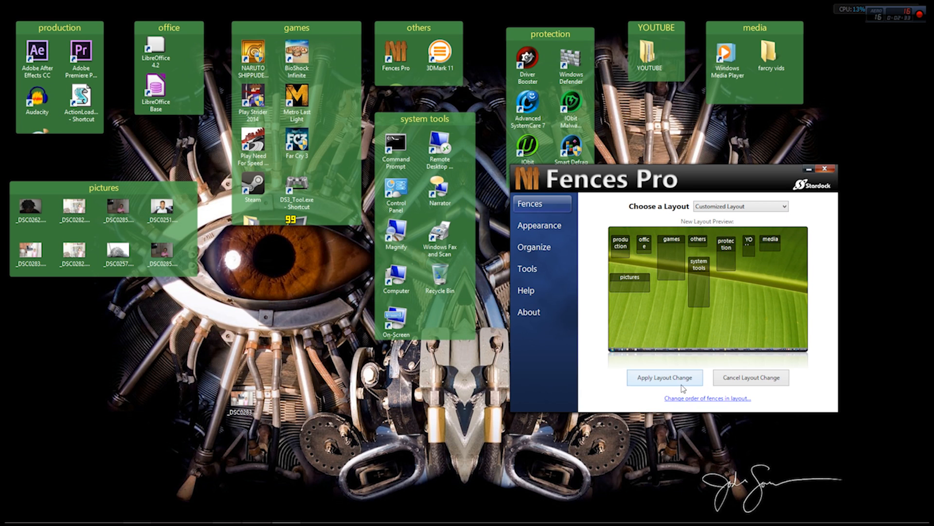
View the About information, then close the Fences Pro settings window
left_click(529, 312)
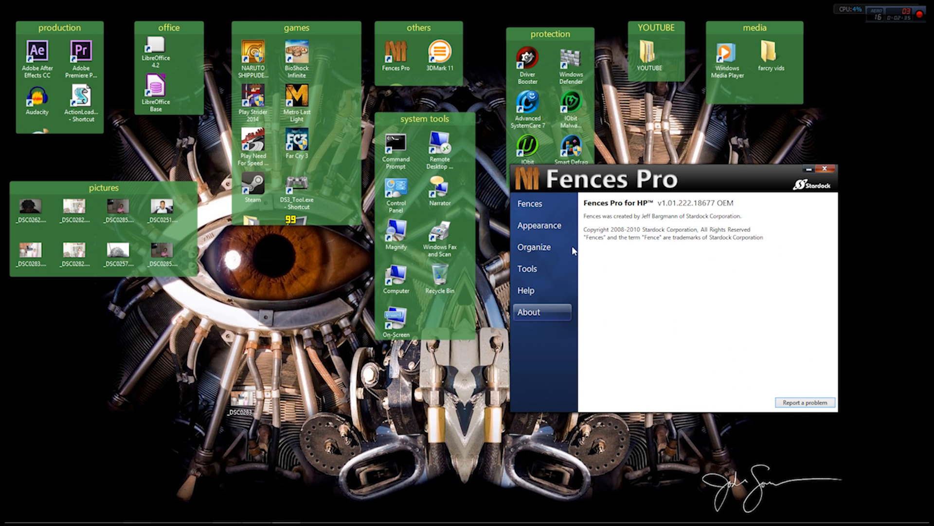
left_click(823, 169)
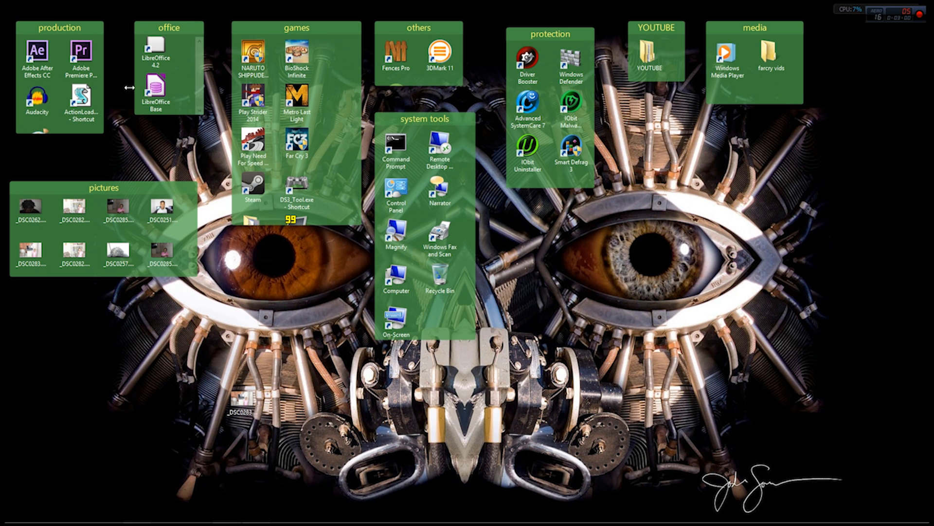
left_click(252, 57)
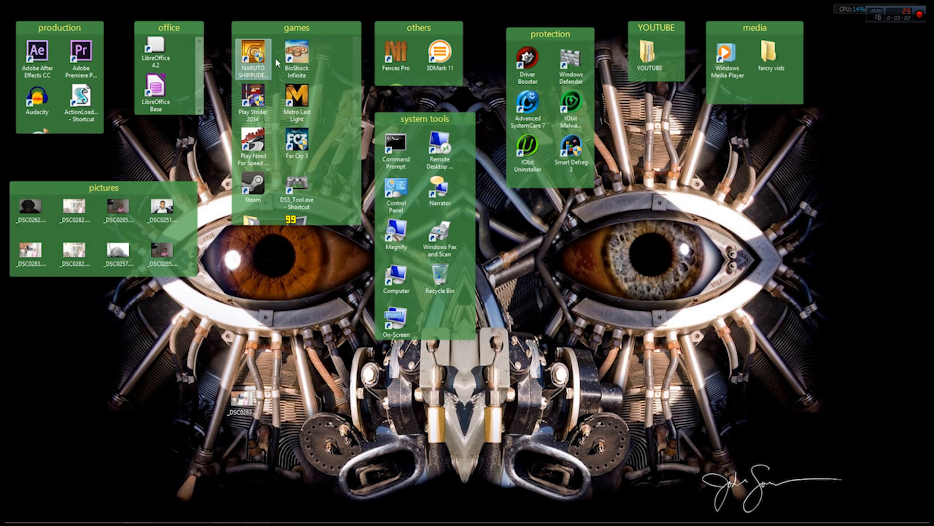